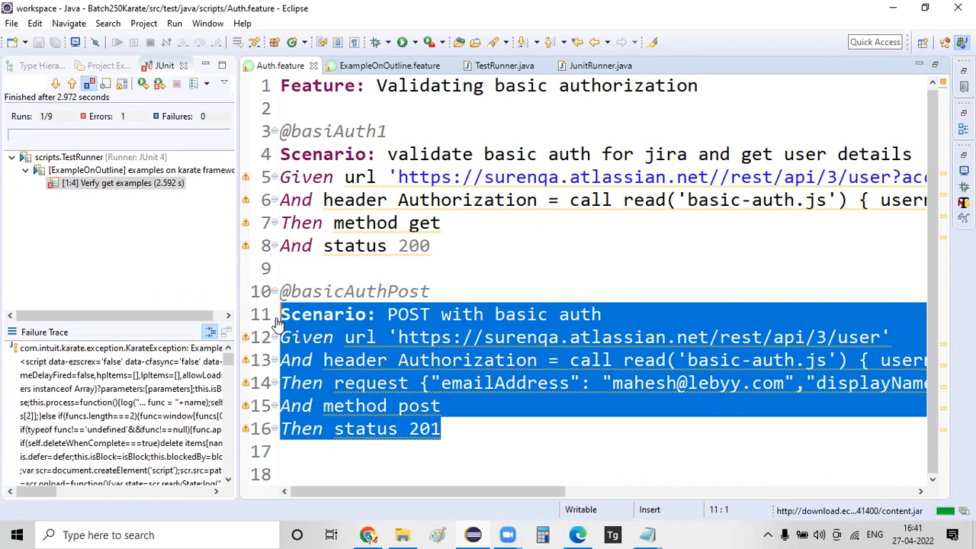
pyautogui.moveTo(427, 389)
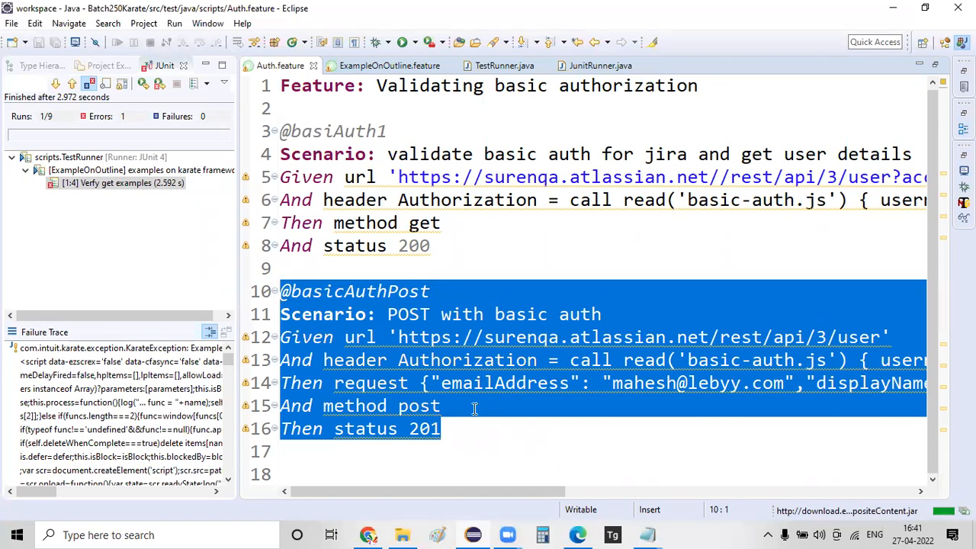
pyautogui.click(442, 429)
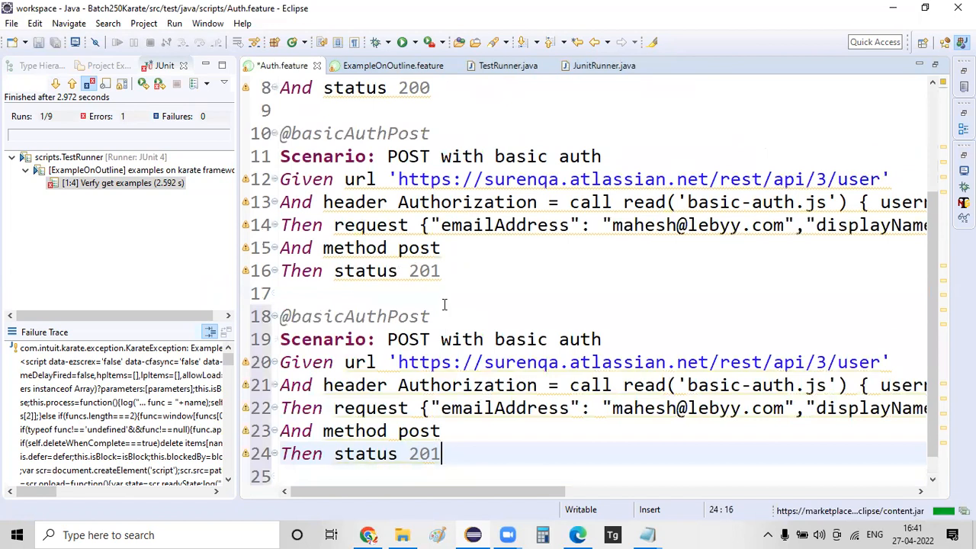
pyautogui.write('1')
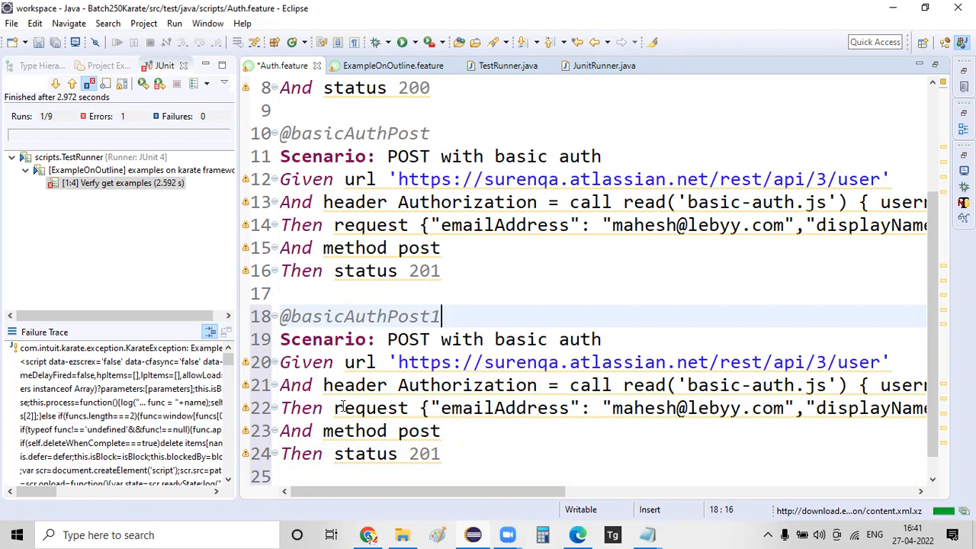
pyautogui.doubleClick(656, 409)
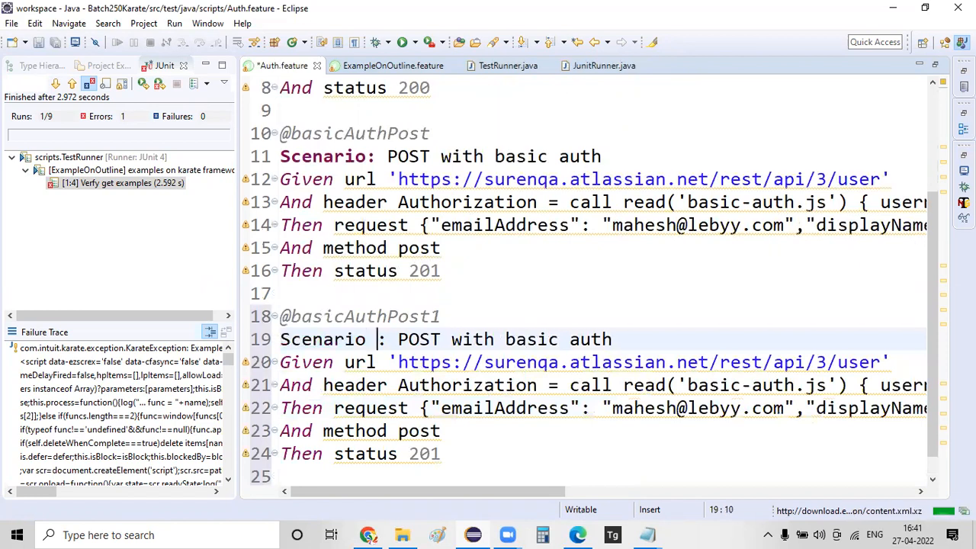
# Step: Rename line 19 to 'Scenario Outline' and start an 'Examples:' table row beneath it
pyautogui.write('Oulin')
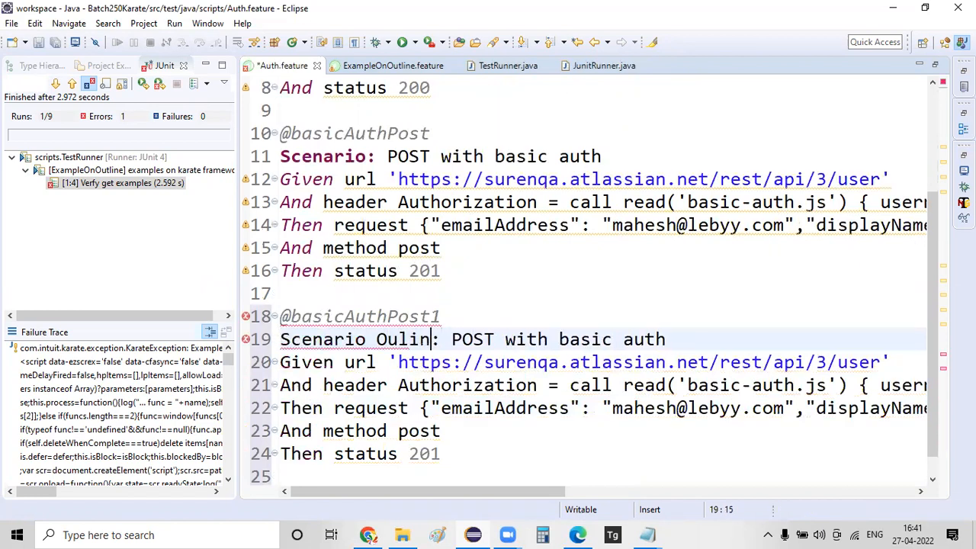
pyautogui.press('BackSpace')
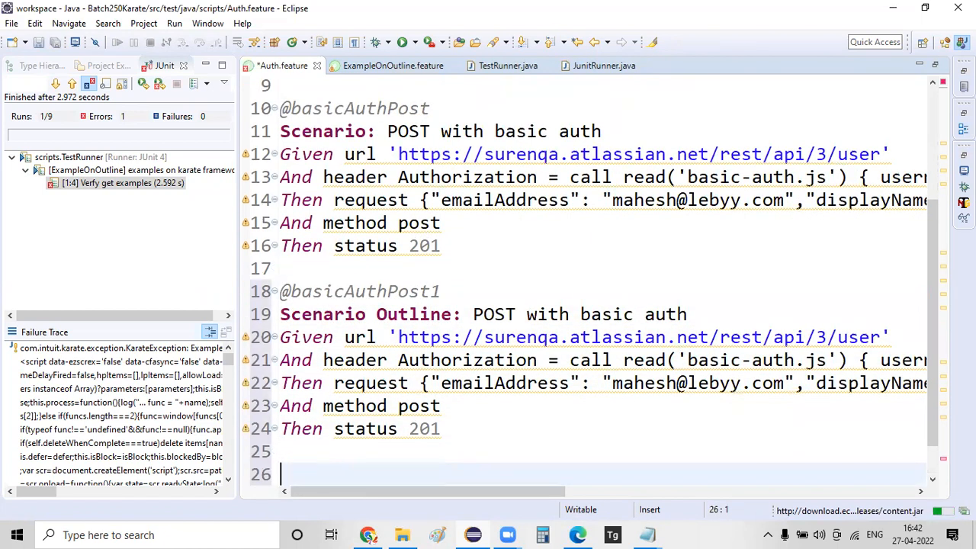
pyautogui.write('Examples""')
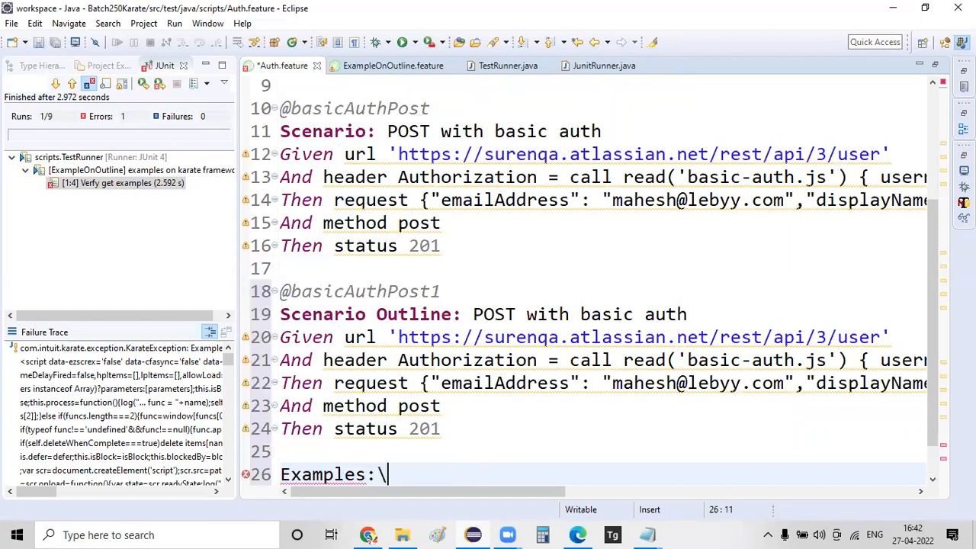
pyautogui.press('BackSpace')
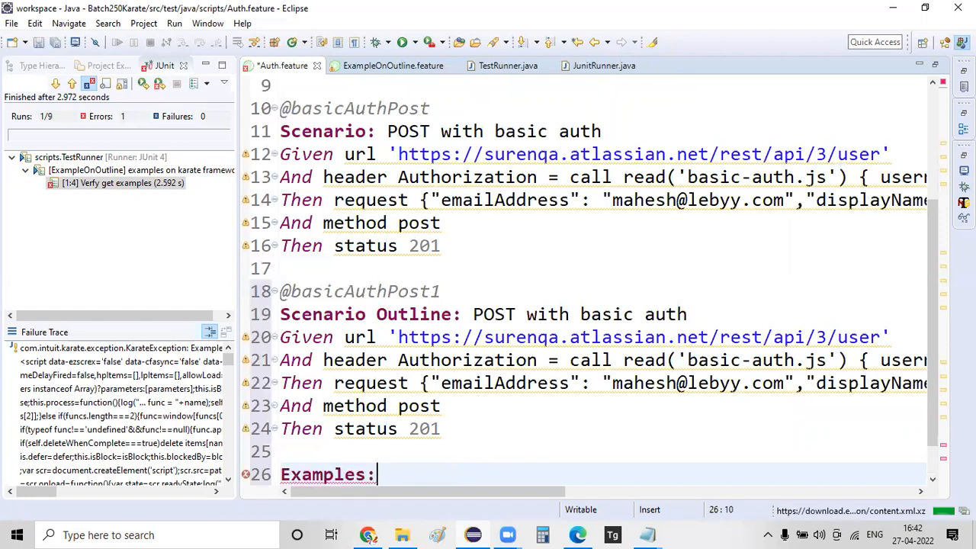
pyautogui.press('Return')
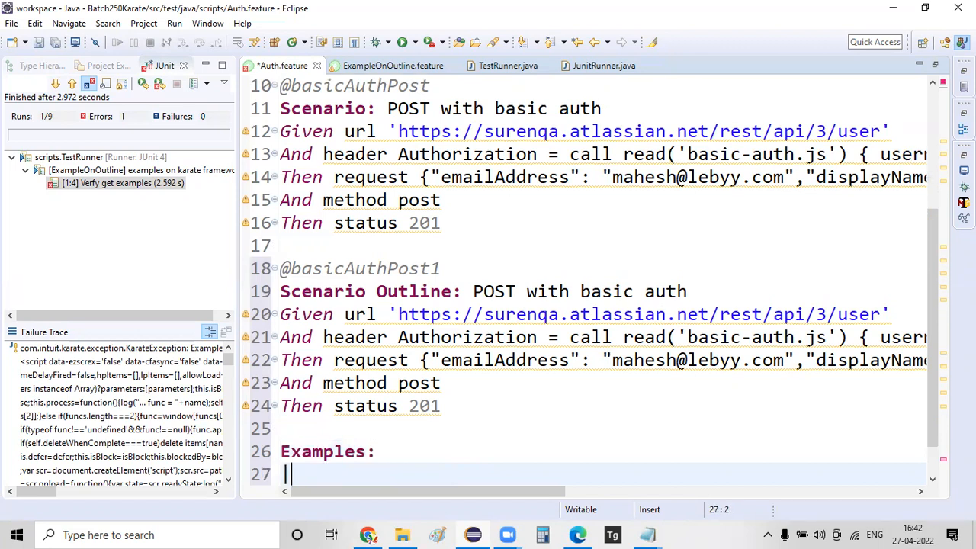
pyautogui.write('|')
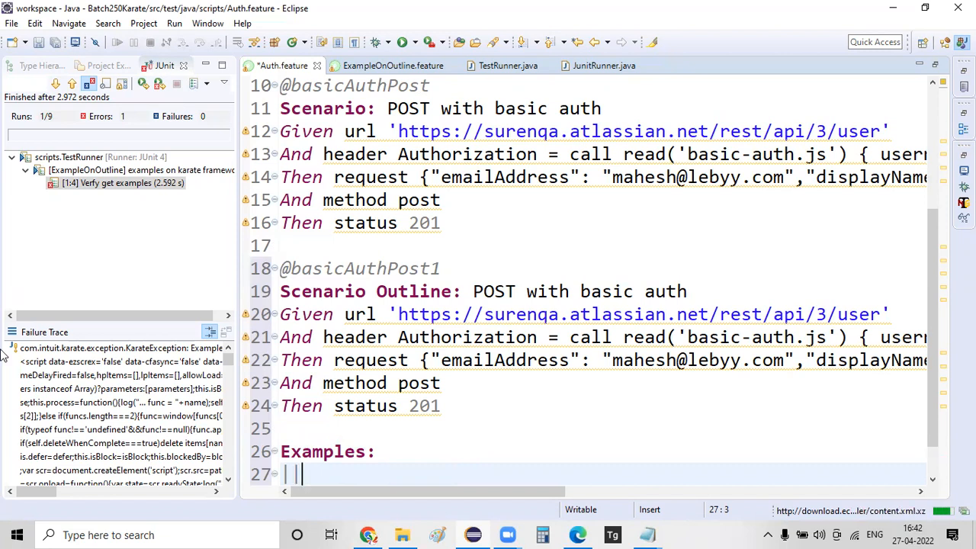
# Step: Locate Book1.csv in the project's scripts folder
pyautogui.click(108, 66)
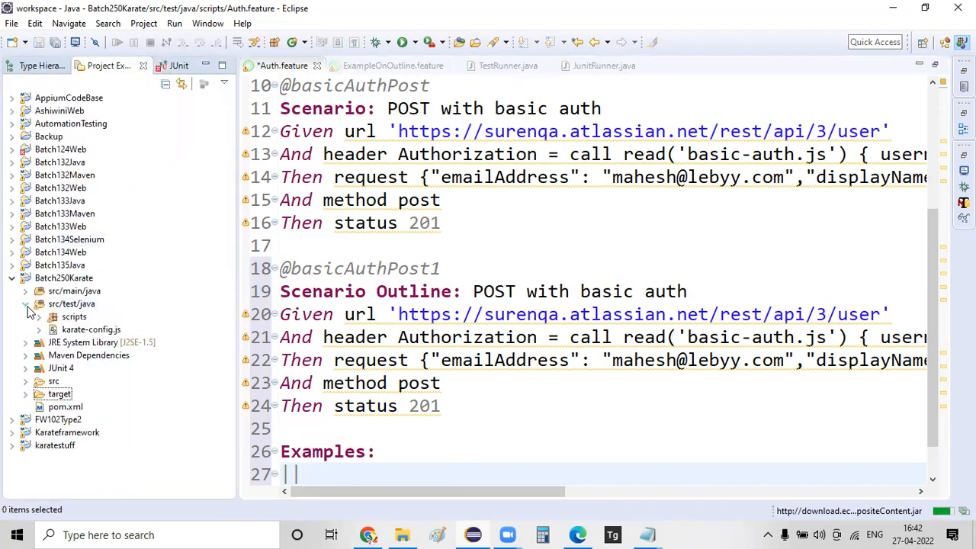
pyautogui.click(38, 316)
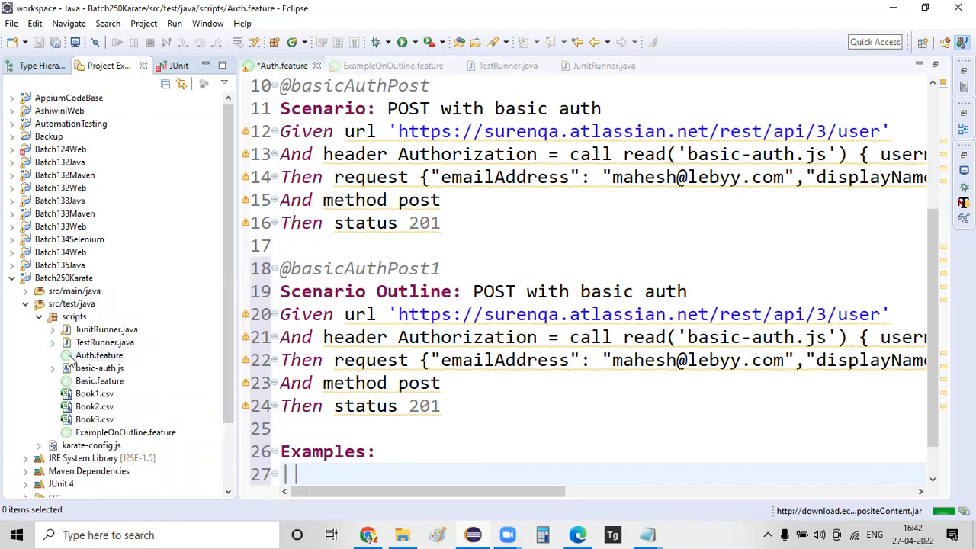
pyautogui.click(95, 393)
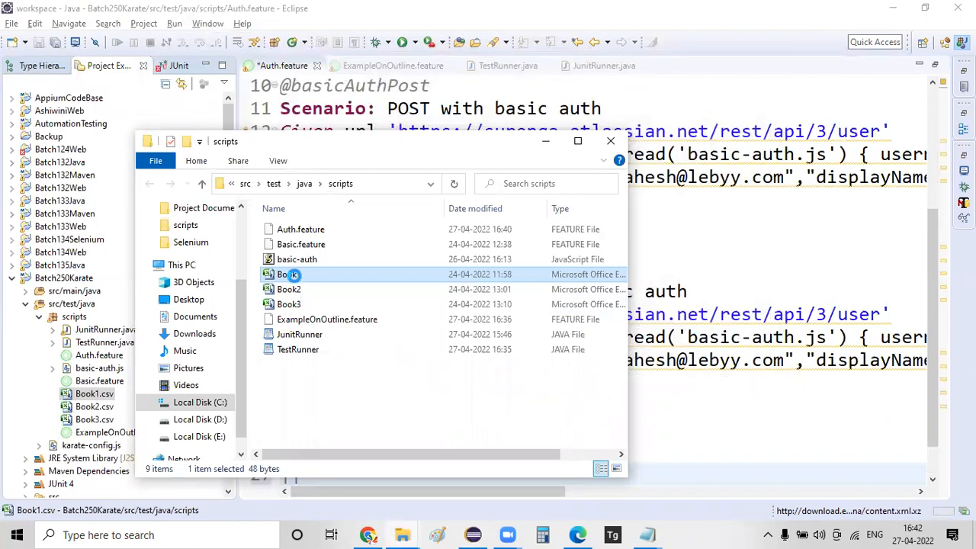
# Step: Copy Book1.csv as Book4 in the scripts folder and open it in Excel
pyautogui.rightClick(288, 274)
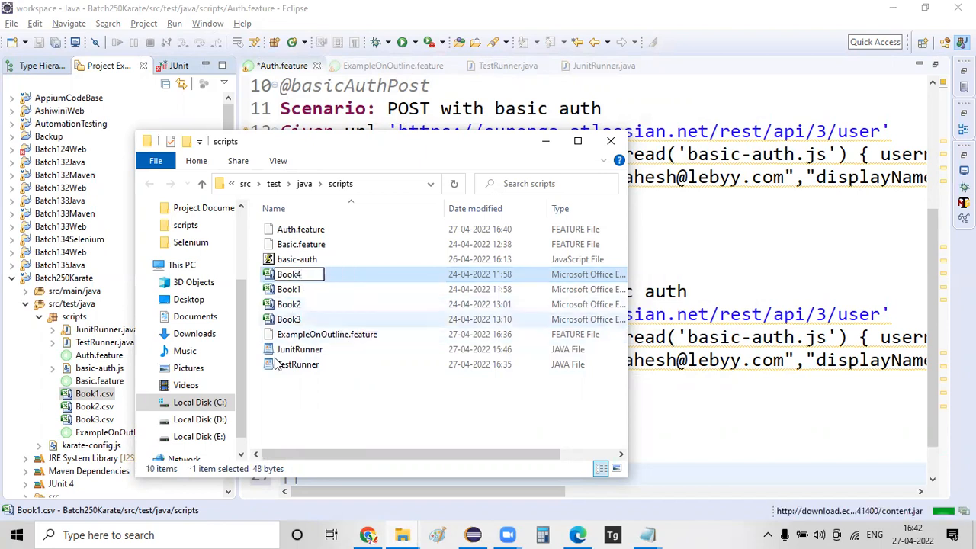
pyautogui.click(288, 318)
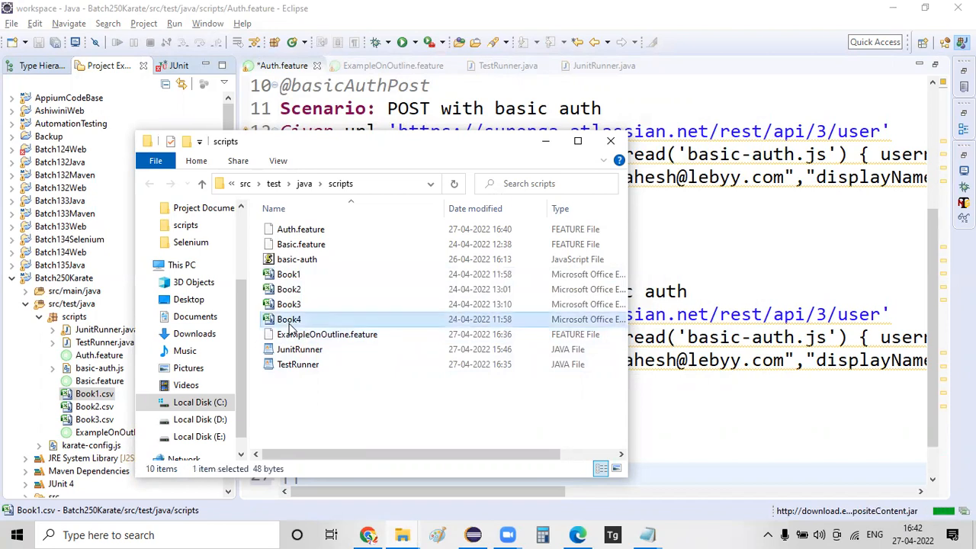
pyautogui.doubleClick(290, 318)
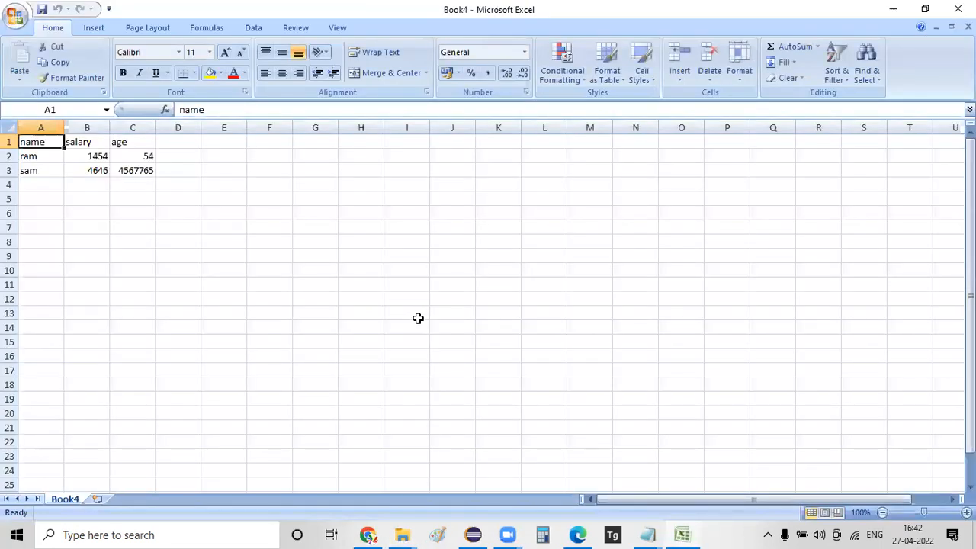
# Step: Enter headers emailAddress, displayName and name in cells A1 to C1 of Book4
pyautogui.click(402, 533)
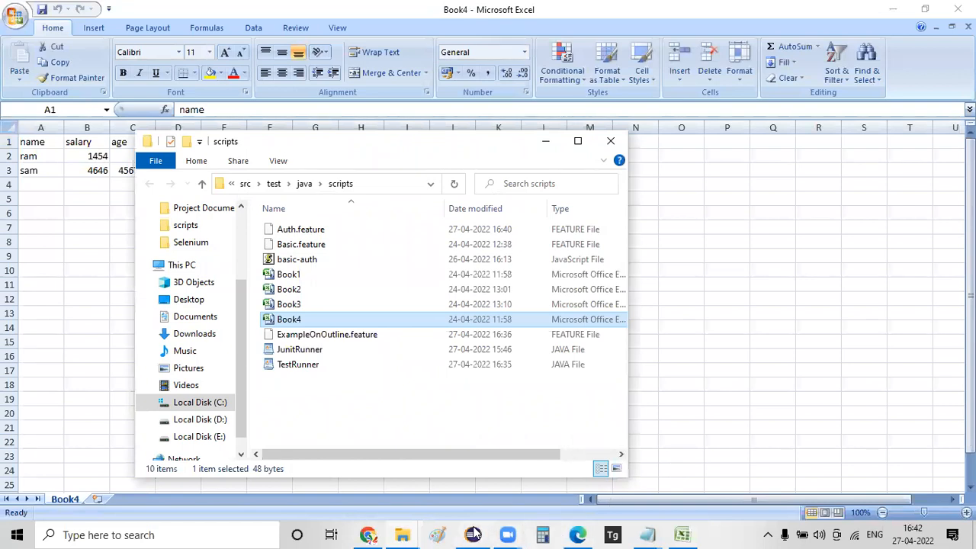
pyautogui.click(472, 533)
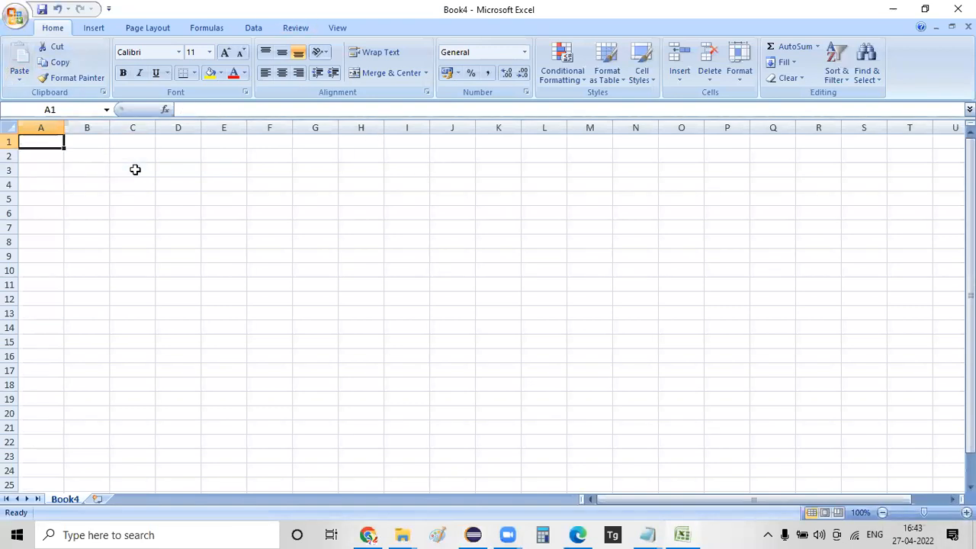
pyautogui.write('emailA')
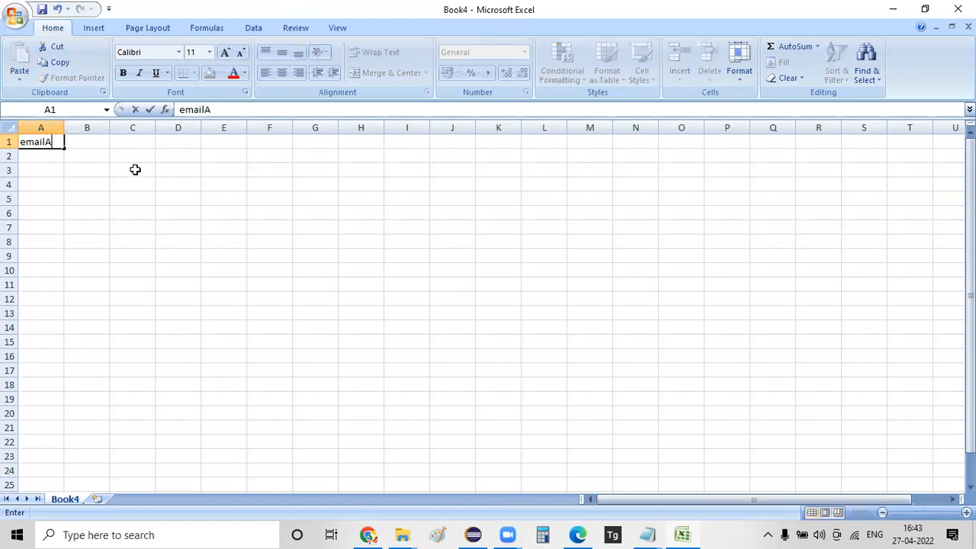
pyautogui.write('dd')
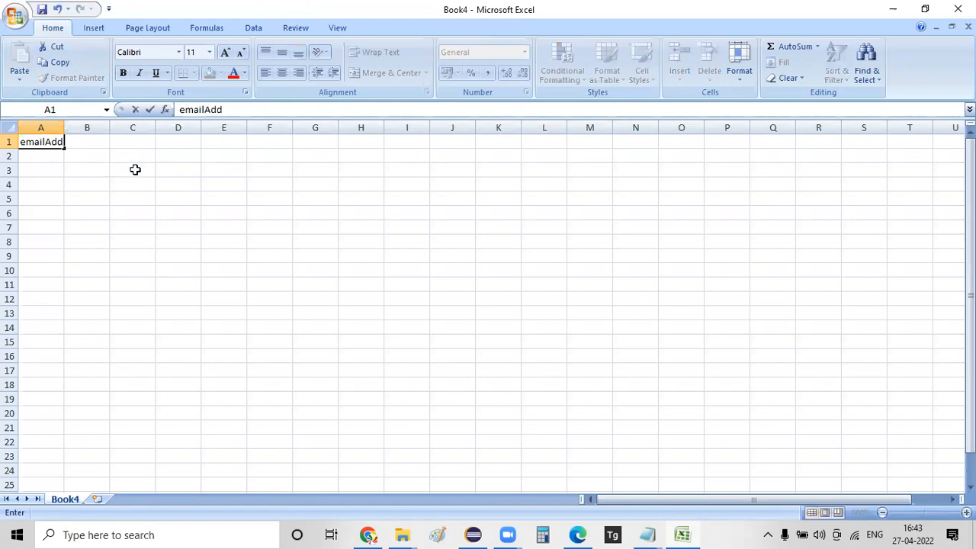
pyautogui.write('re')
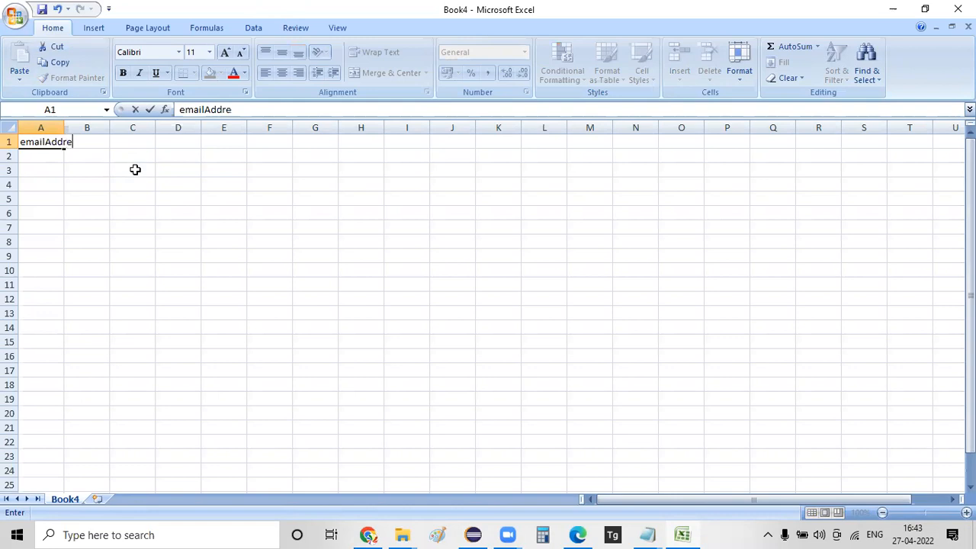
pyautogui.press('tab')
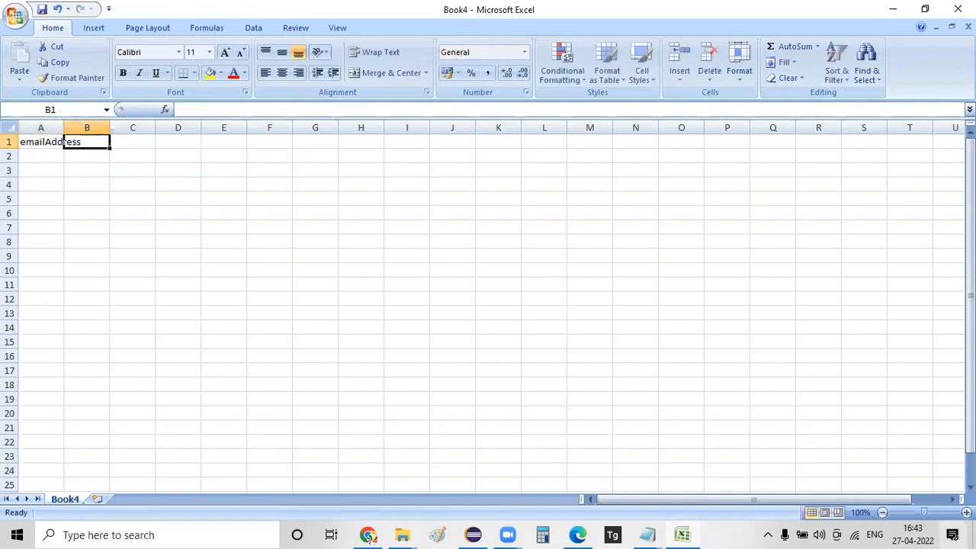
pyautogui.press('alt+tab')
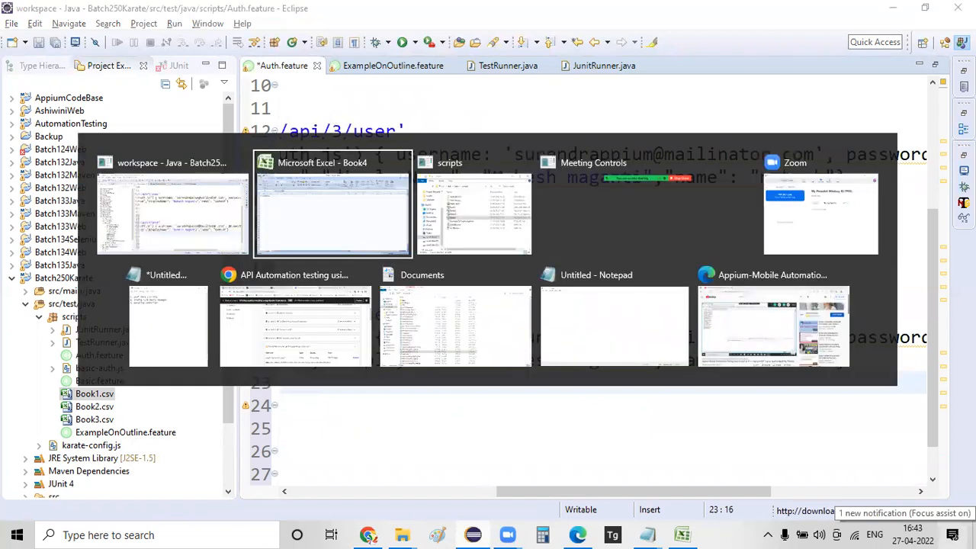
pyautogui.click(332, 204)
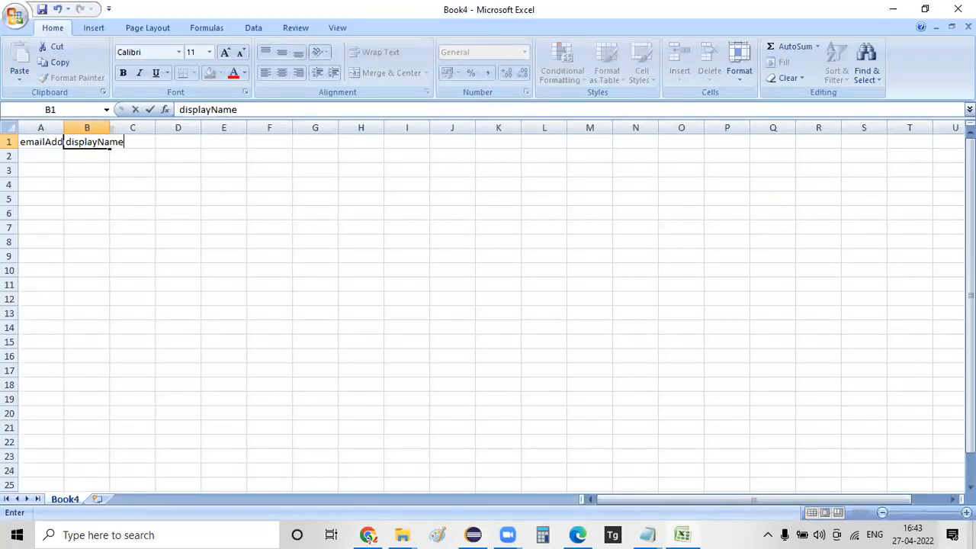
pyautogui.press('enter')
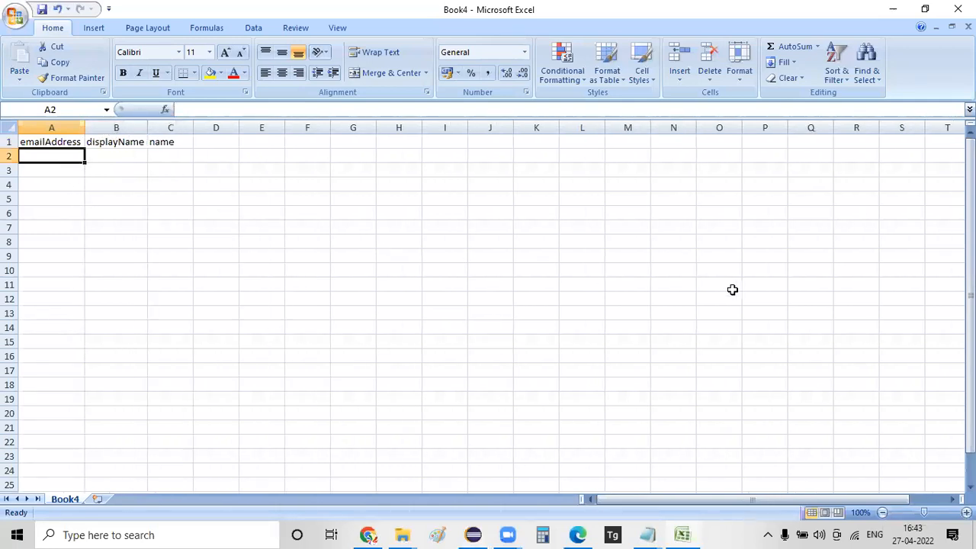
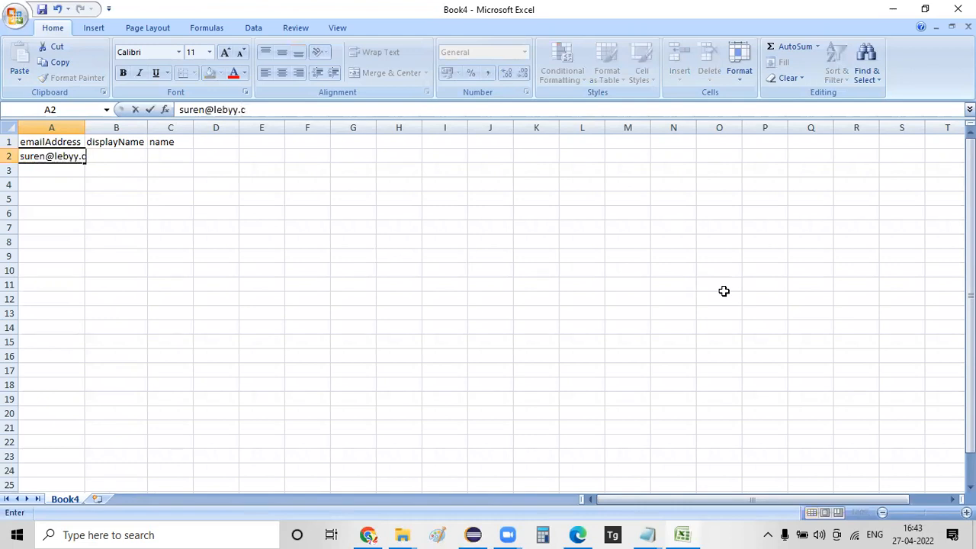
pyautogui.write('sara')
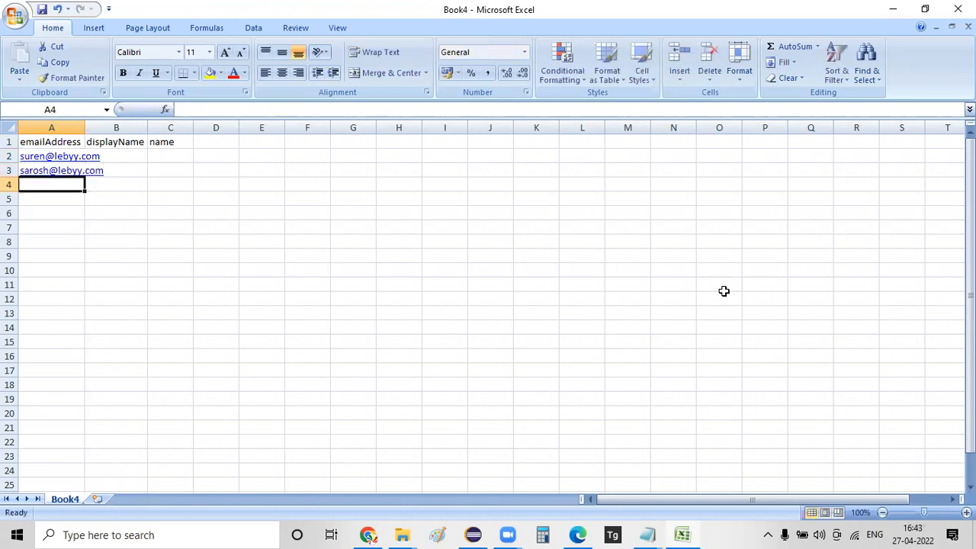
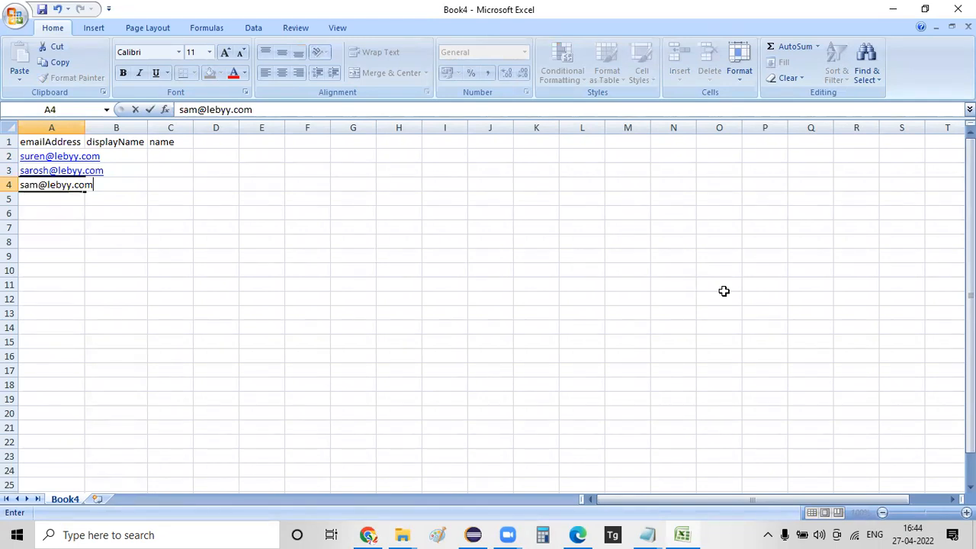
# Step: Autofit column A and fill display names and names (suren, sarosh, sam) for rows 2–4
pyautogui.click(52, 128)
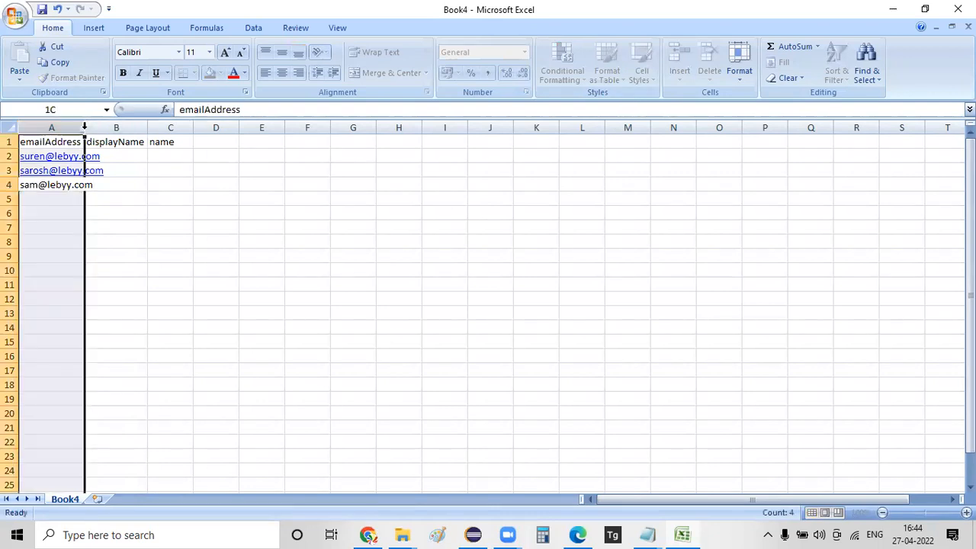
pyautogui.write('suren')
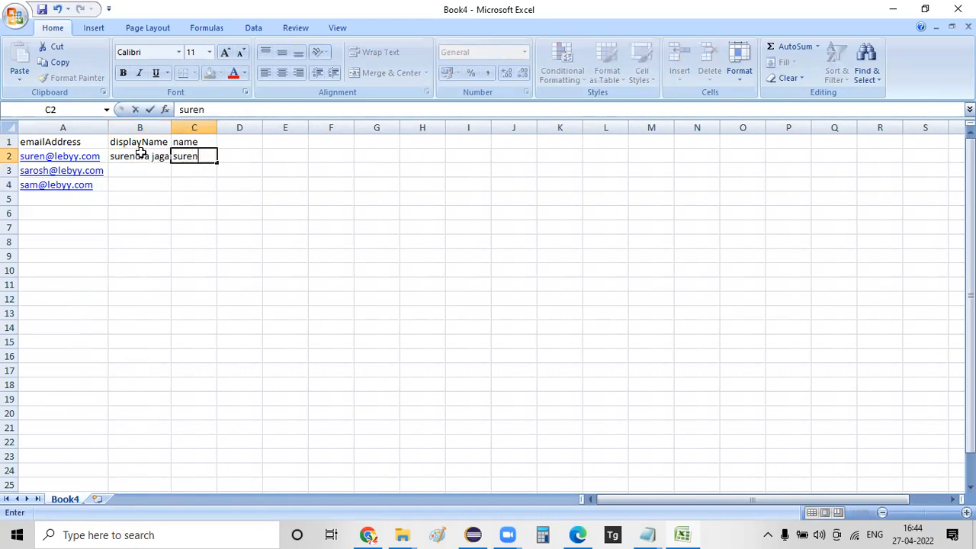
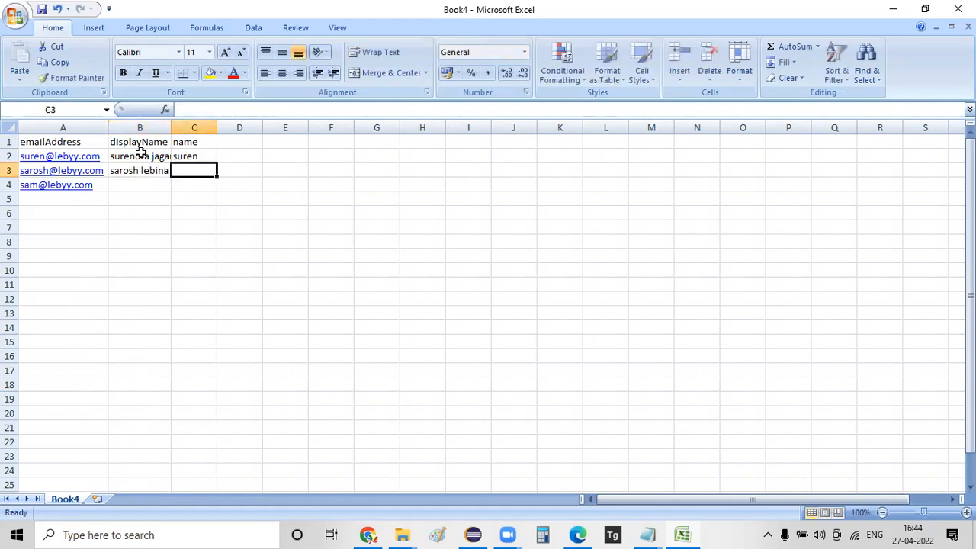
pyautogui.write('sam')
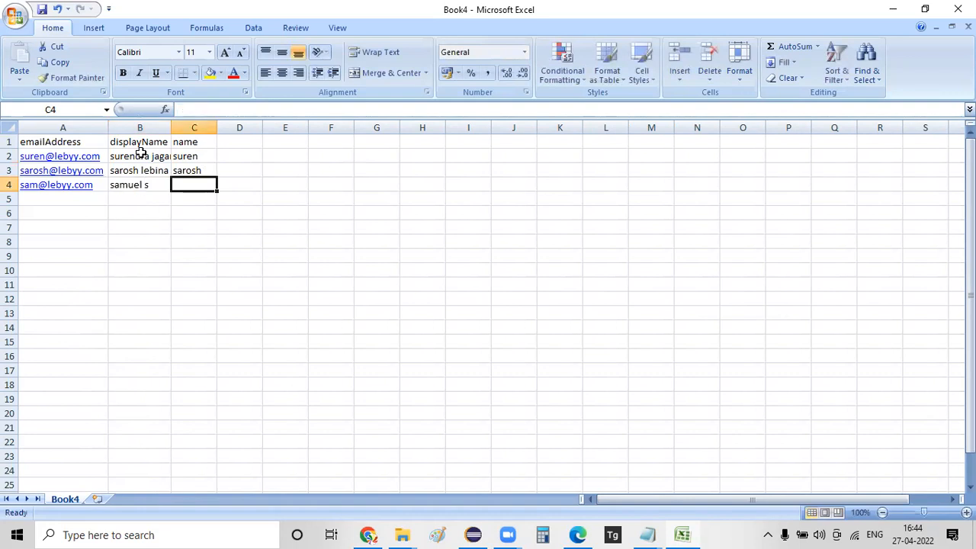
pyautogui.write('sam')
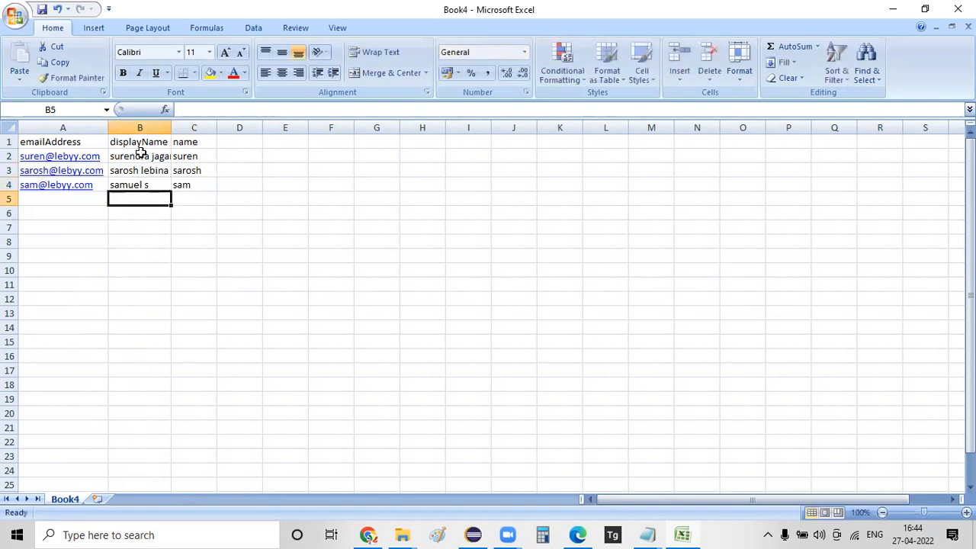
# Step: Close the workbook, saving Book4.csv and keeping the CSV format
pyautogui.click(62, 142)
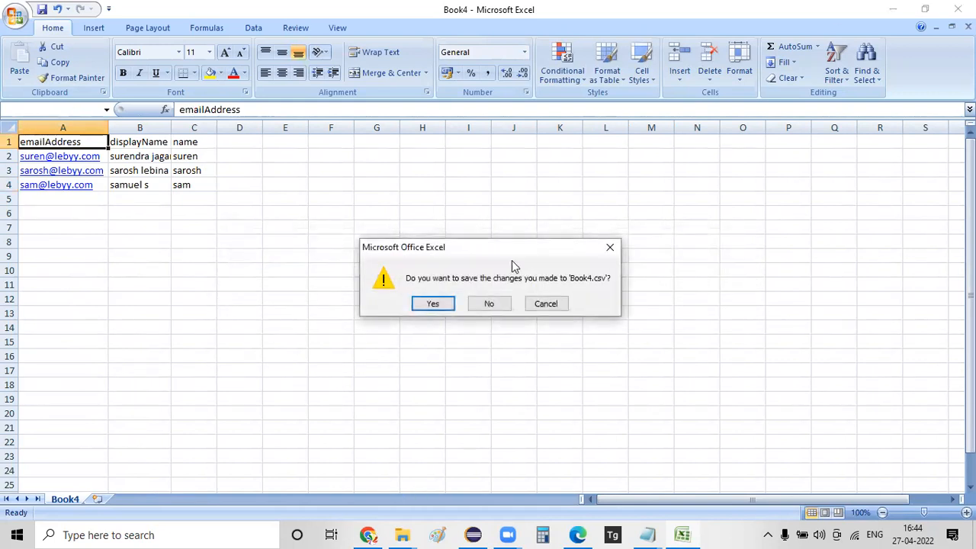
pyautogui.click(433, 303)
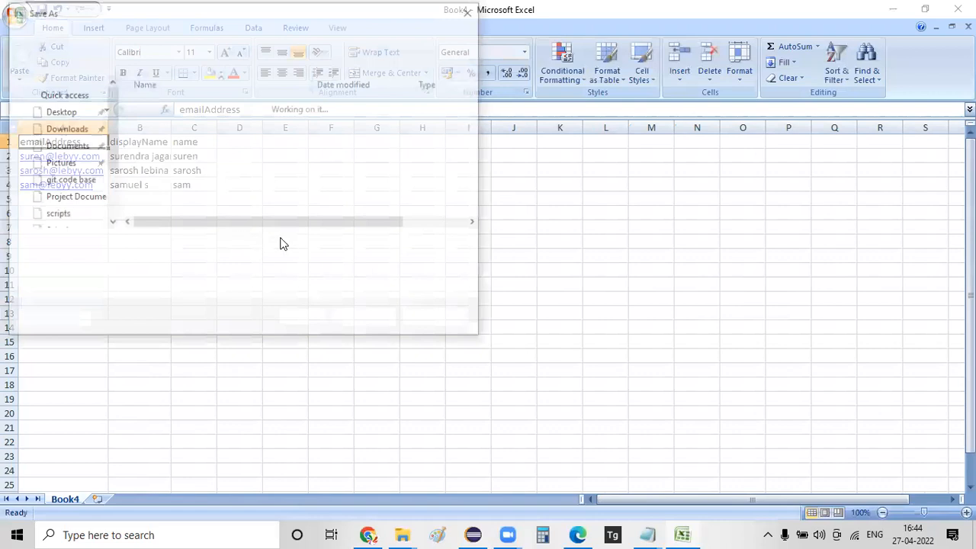
pyautogui.click(366, 319)
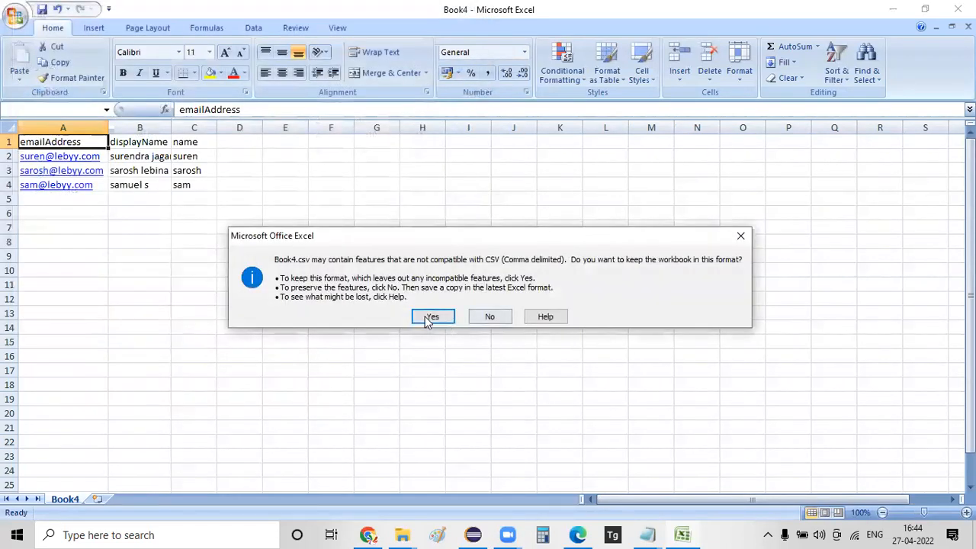
pyautogui.click(433, 315)
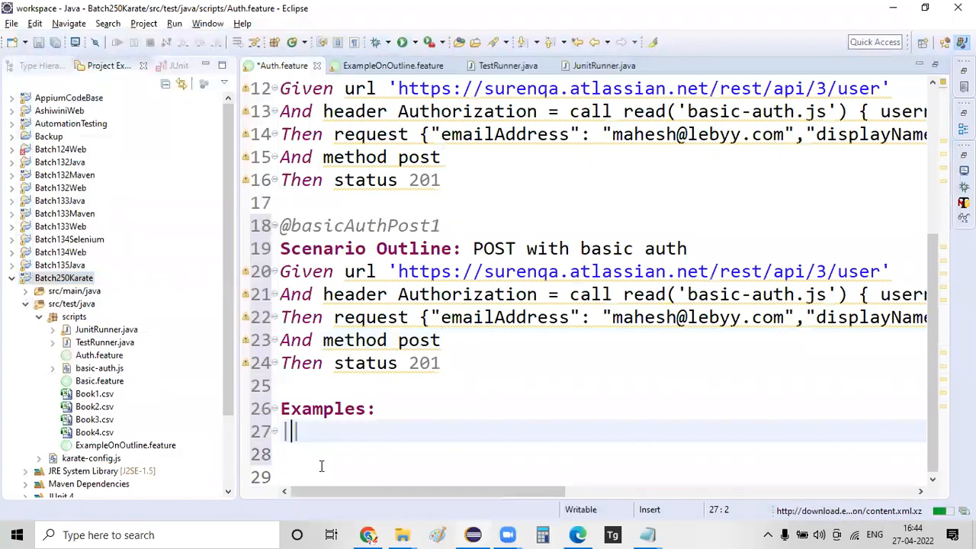
# Step: Make the Examples row on line 27 read |read('Book4.csv')|
pyautogui.write('read')
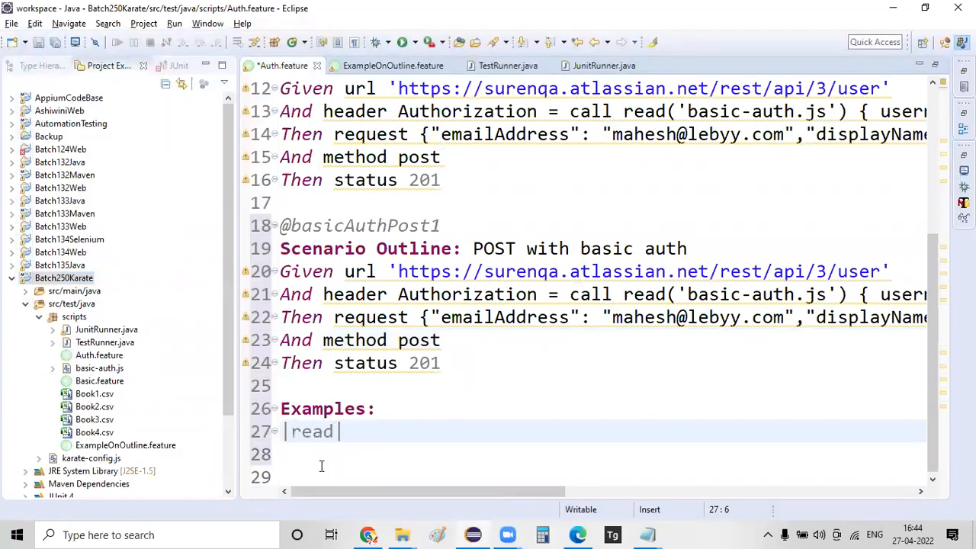
pyautogui.write("('')")
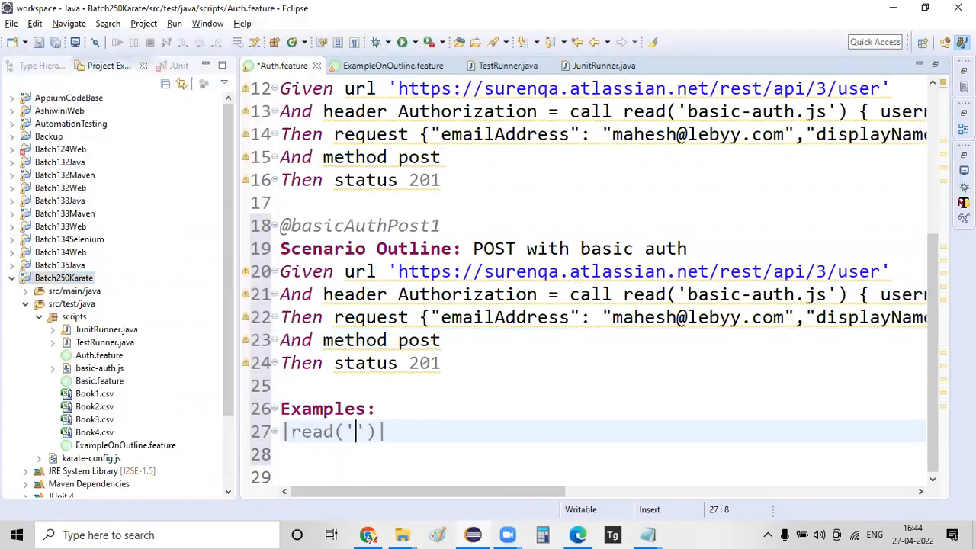
pyautogui.write('Book4.')
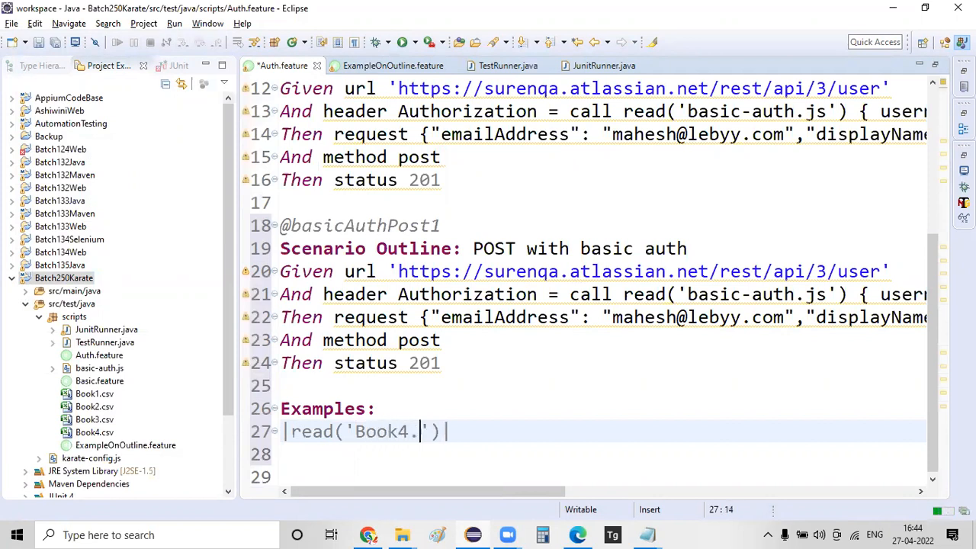
pyautogui.write('csv')
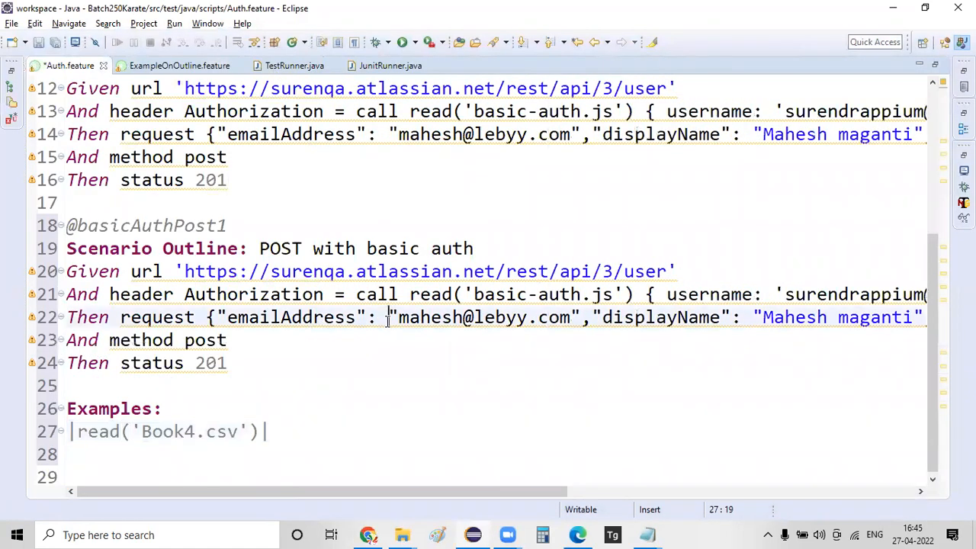
# Step: Replace the hardcoded email and display name with <emailAddress> and <displayName> placeholders
pyautogui.doubleClick(485, 317)
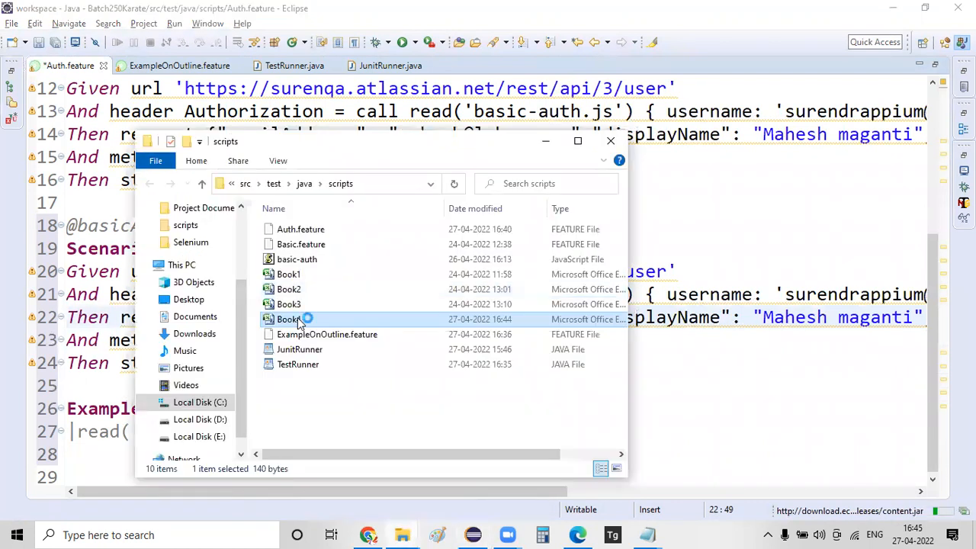
pyautogui.doubleClick(289, 319)
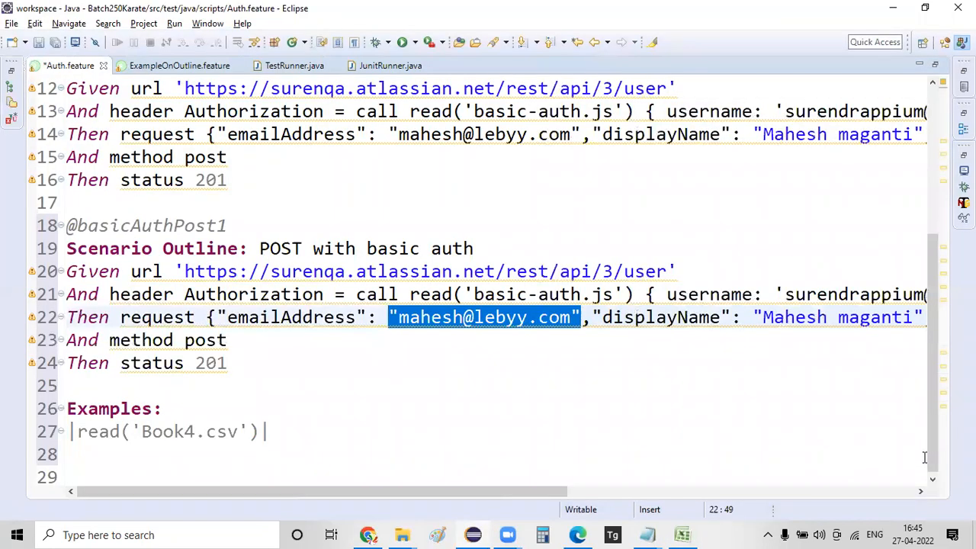
pyautogui.write('<emailAddress>')
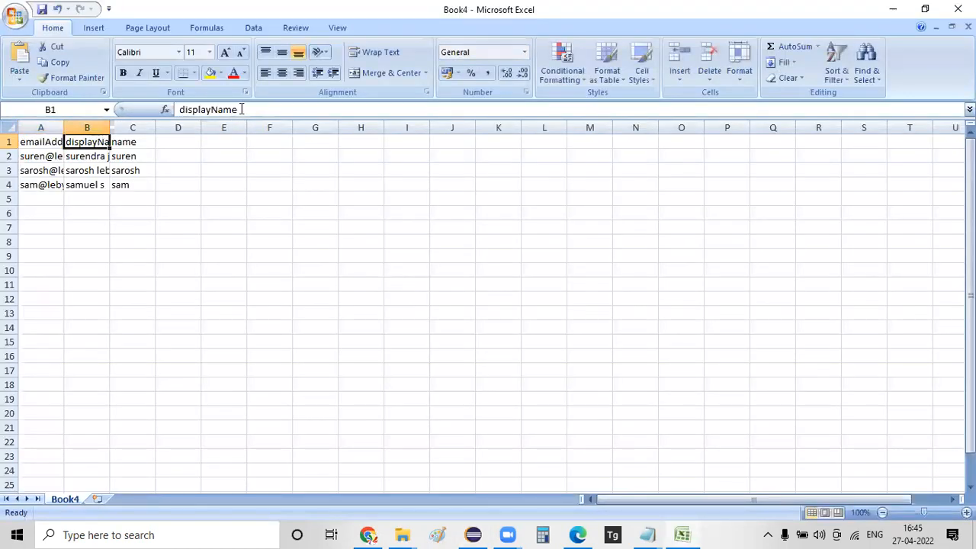
pyautogui.doubleClick(85, 141)
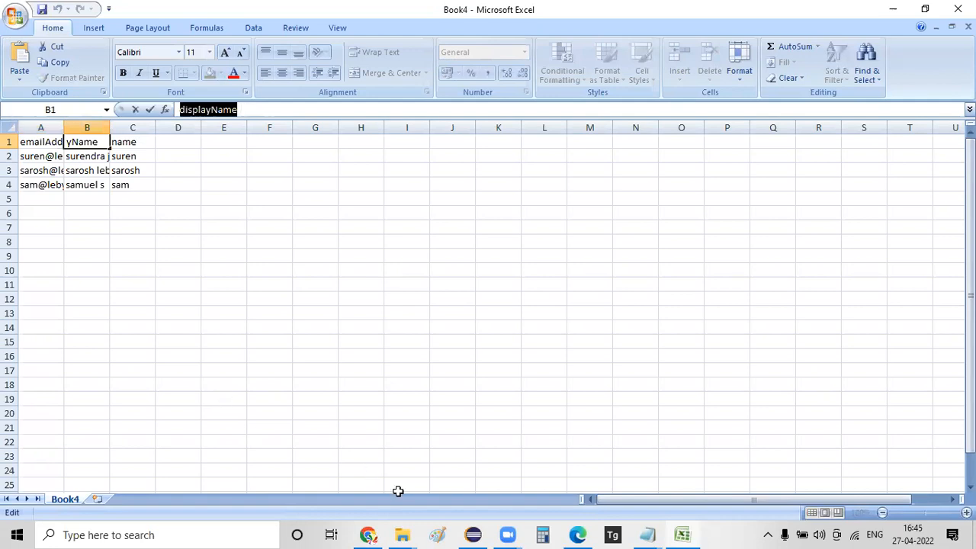
pyautogui.moveTo(713, 311)
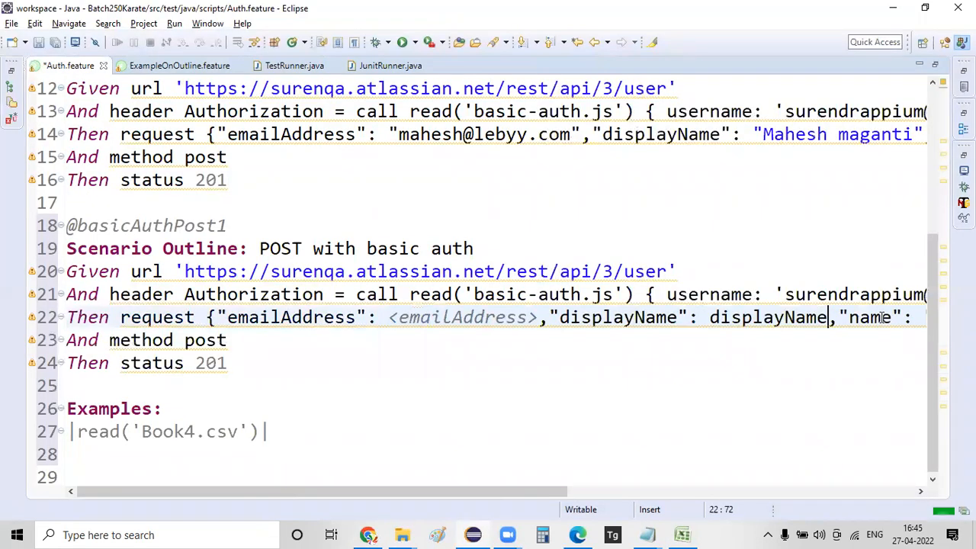
pyautogui.write('>')
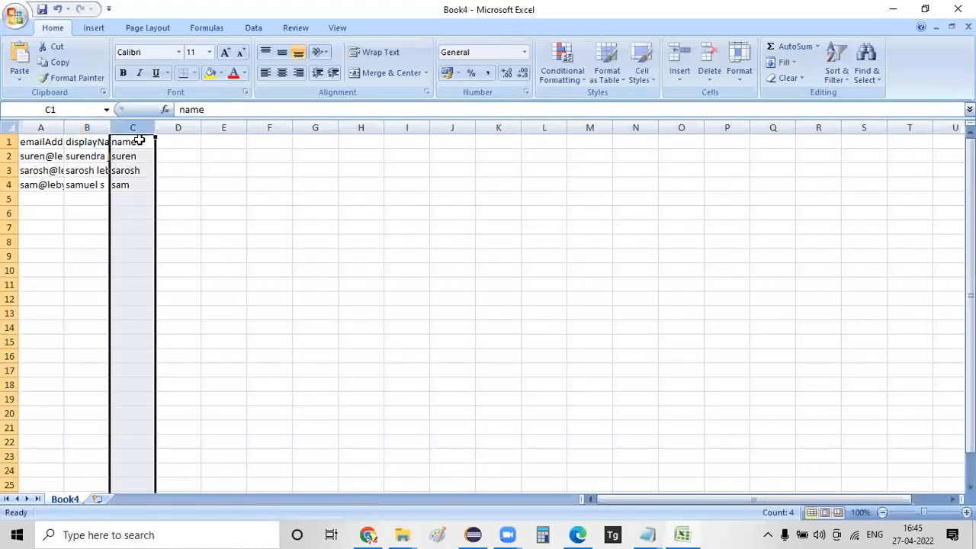
# Step: Replace the hardcoded name value with the <name> placeholder matching the Book4 header
pyautogui.doubleClick(131, 140)
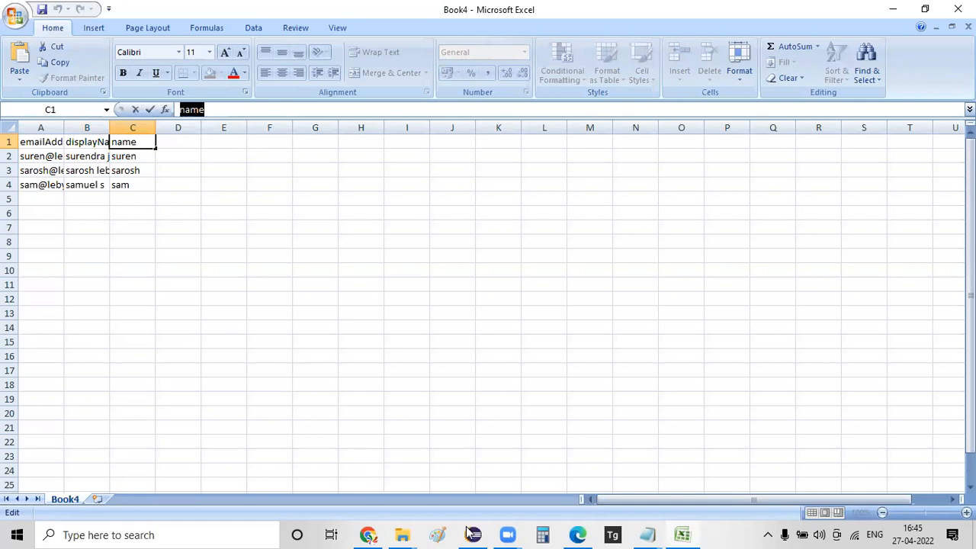
pyautogui.click(473, 534)
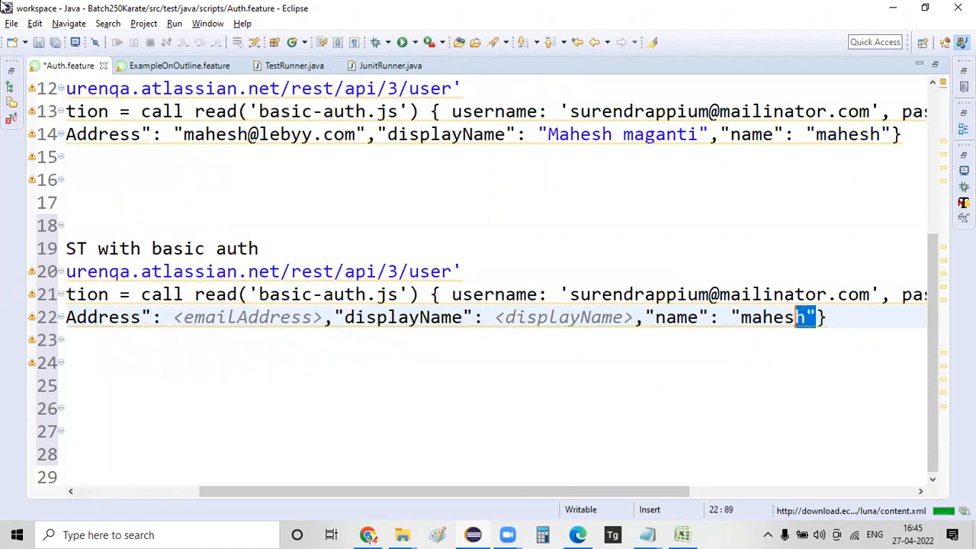
pyautogui.write('<')
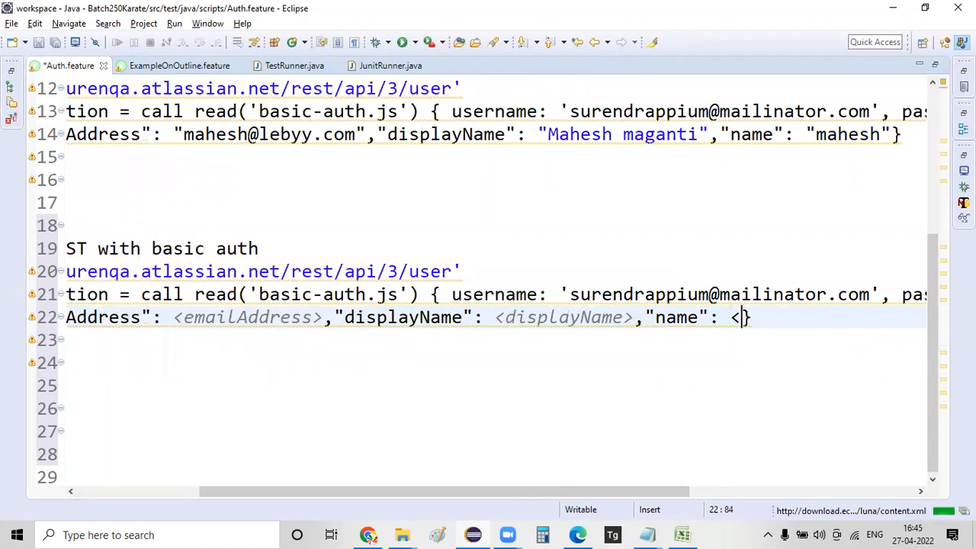
pyautogui.write('name>')
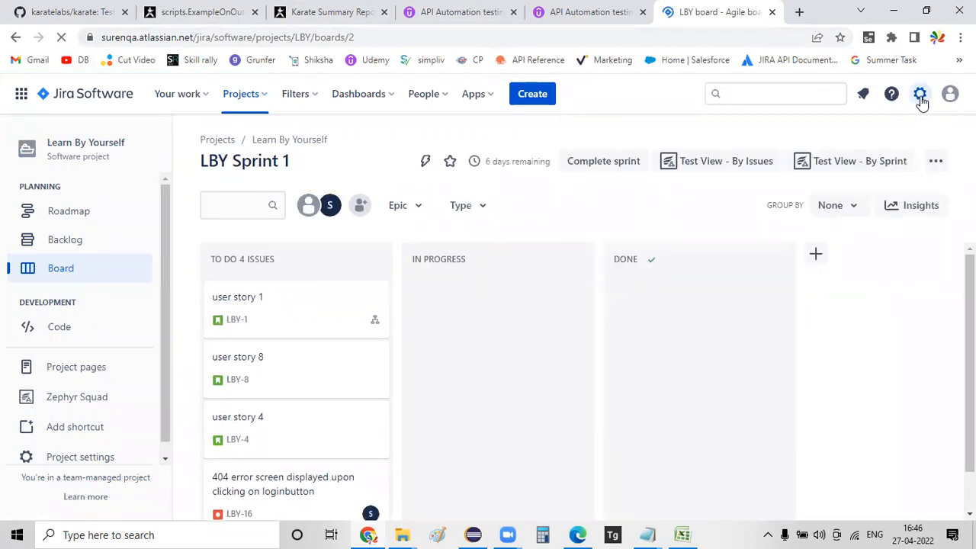
pyautogui.click(921, 95)
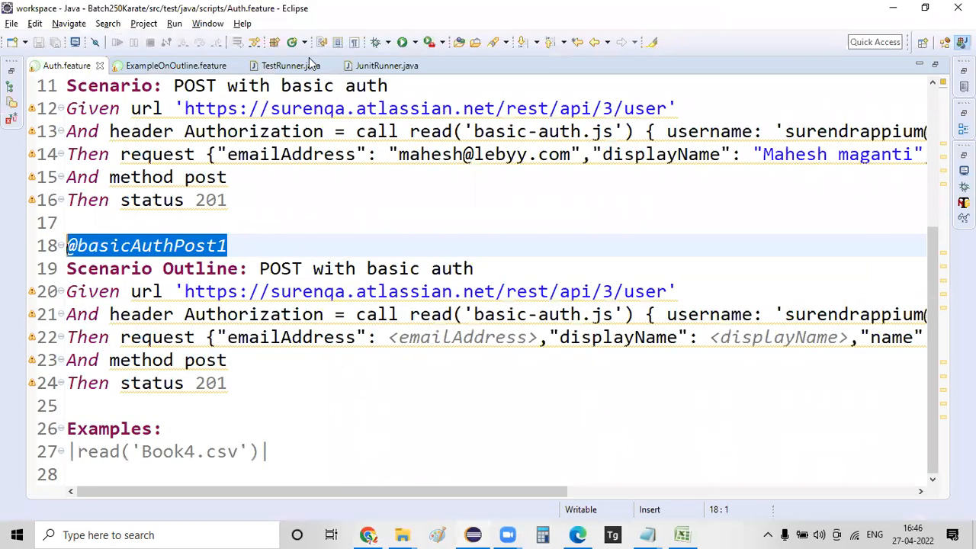
pyautogui.click(284, 64)
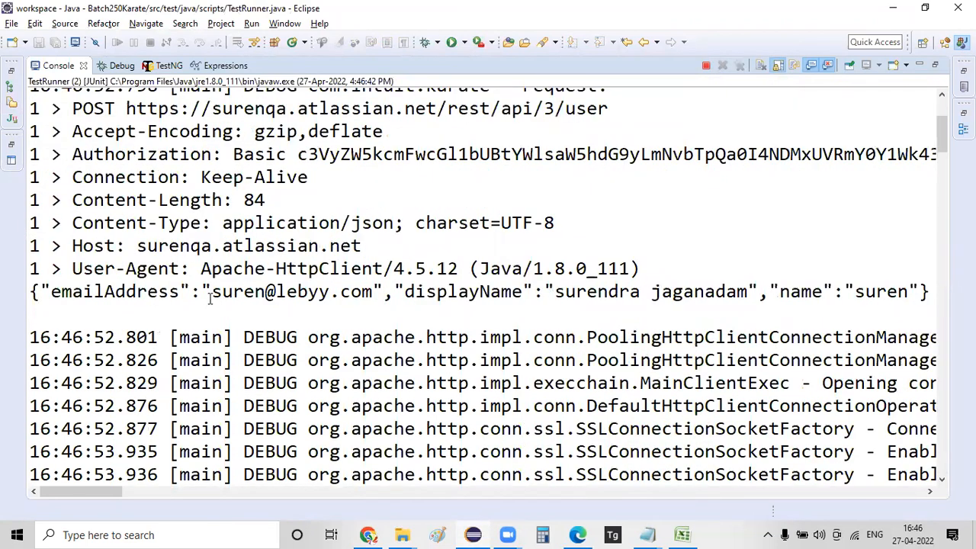
pyautogui.doubleClick(292, 292)
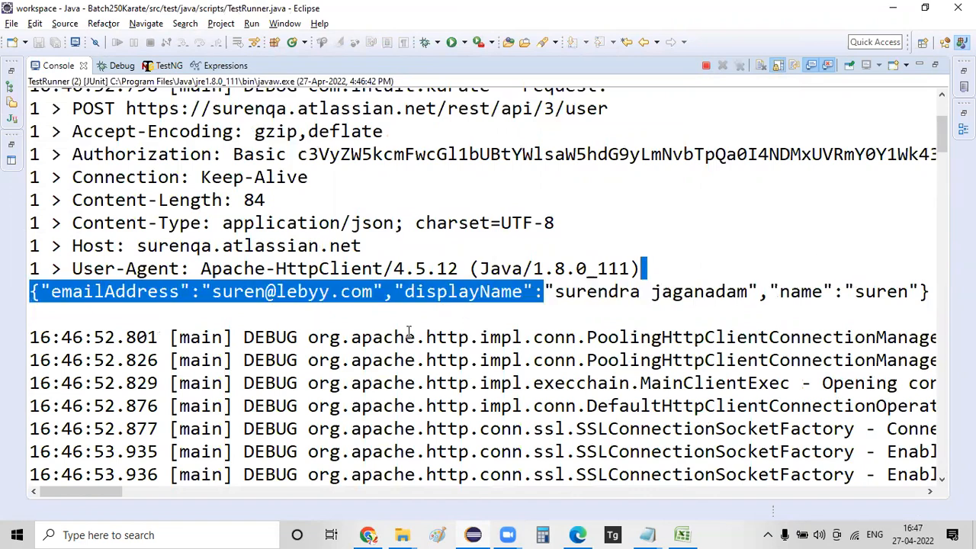
pyautogui.scroll(-3)
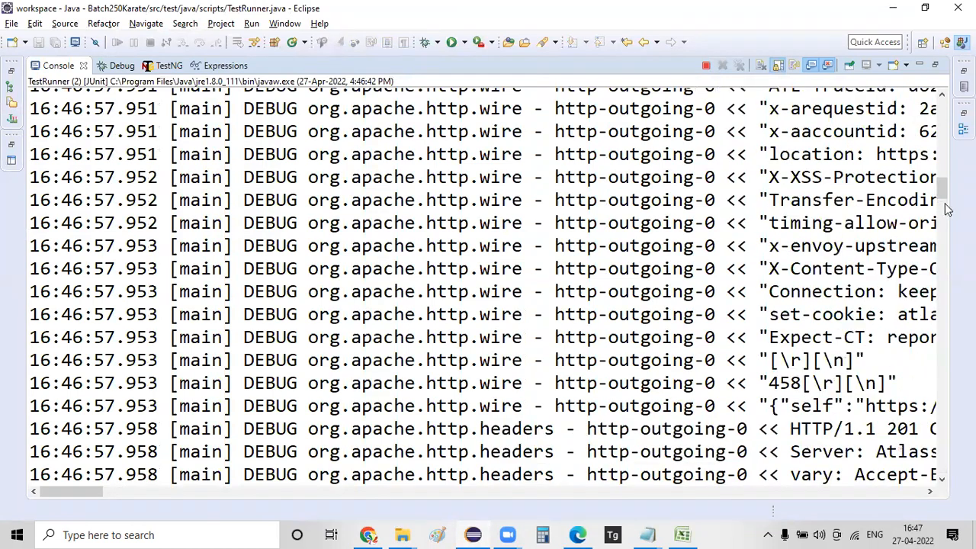
pyautogui.scroll(-3)
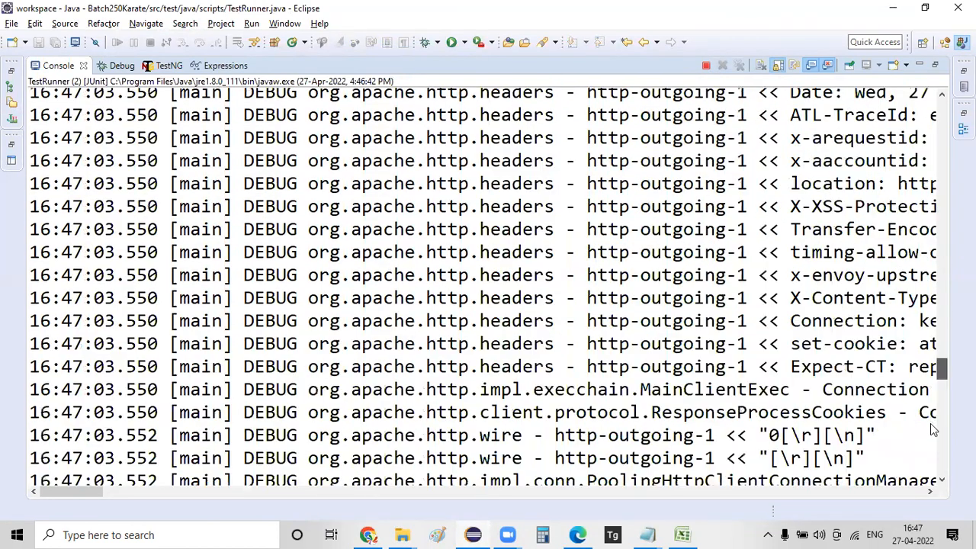
pyautogui.scroll(-3)
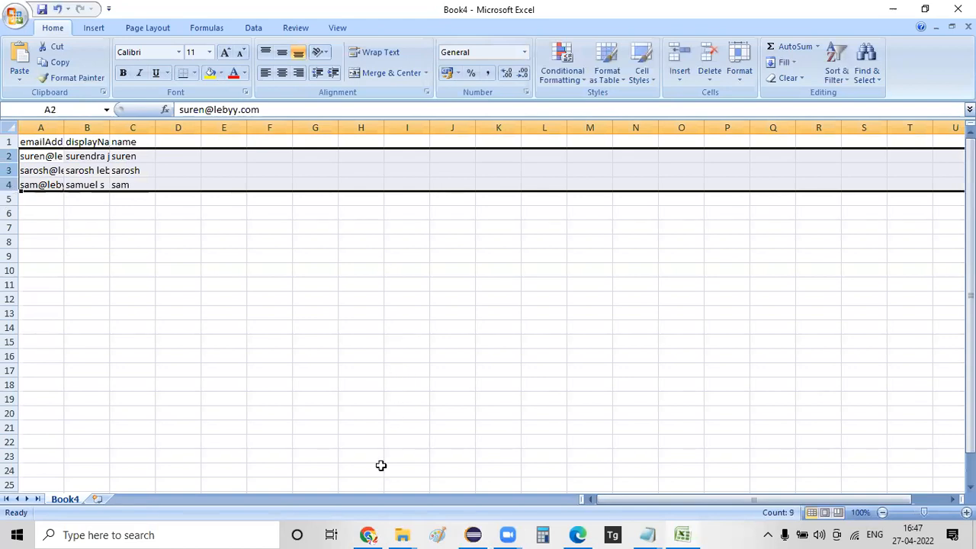
pyautogui.moveTo(226, 244)
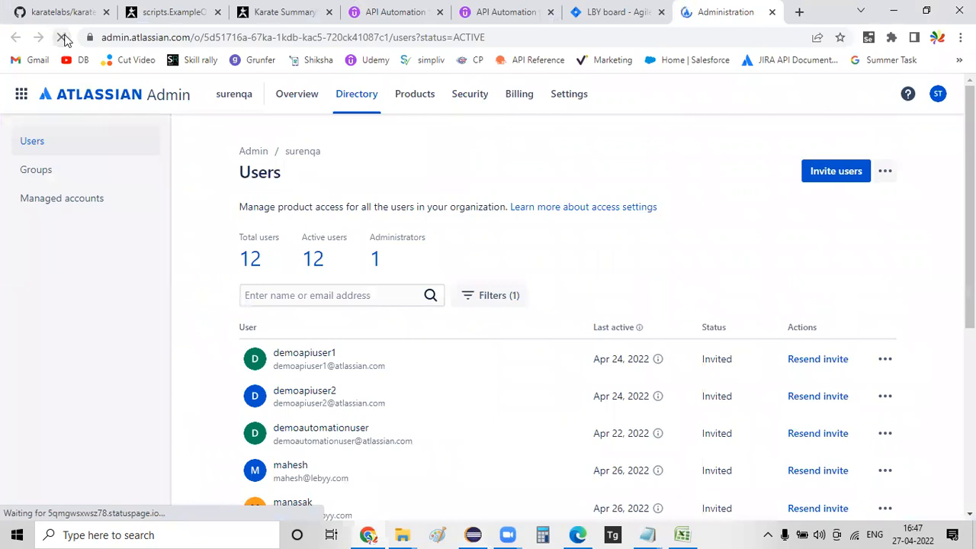
# Step: Reload the Users directory and scroll to find sam, sarosh and suren among 15 users
pyautogui.click(61, 37)
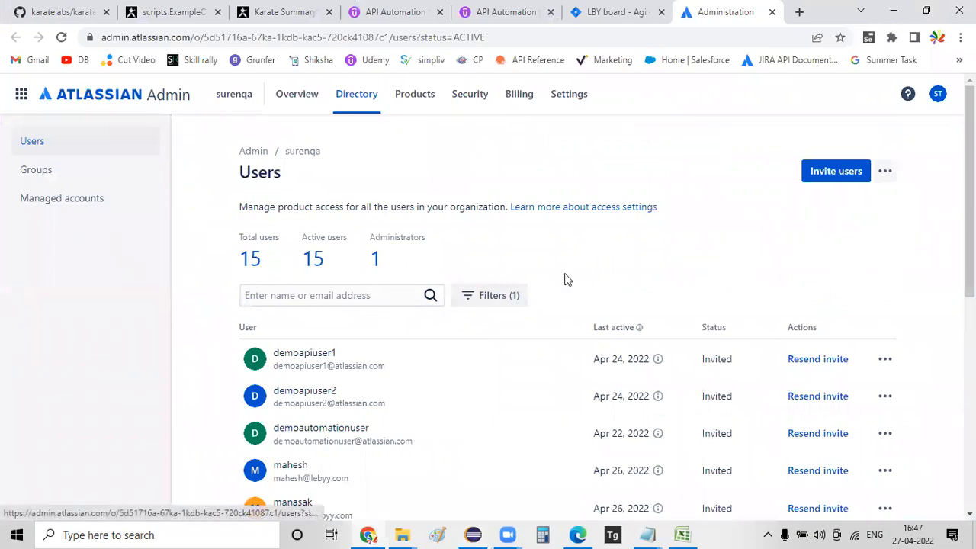
pyautogui.scroll(-3)
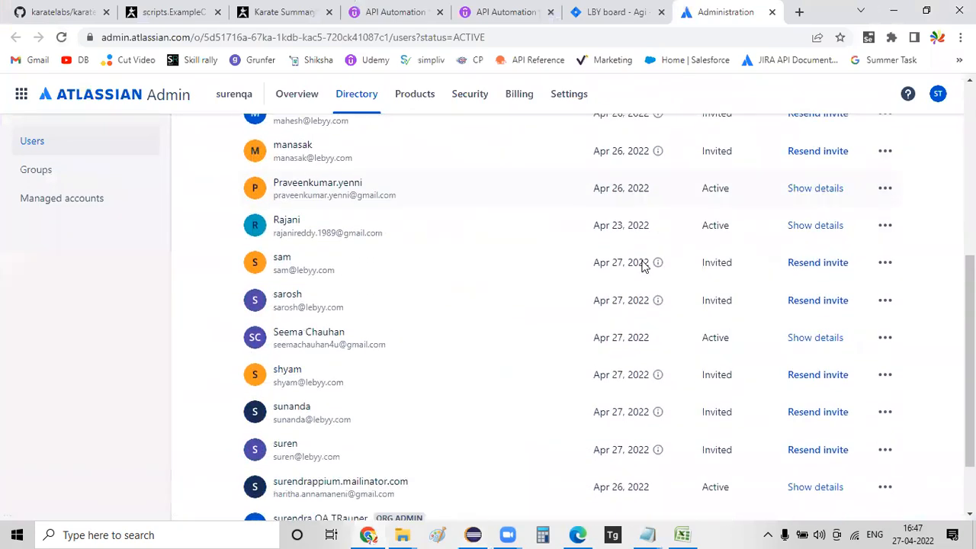
pyautogui.scroll(-3)
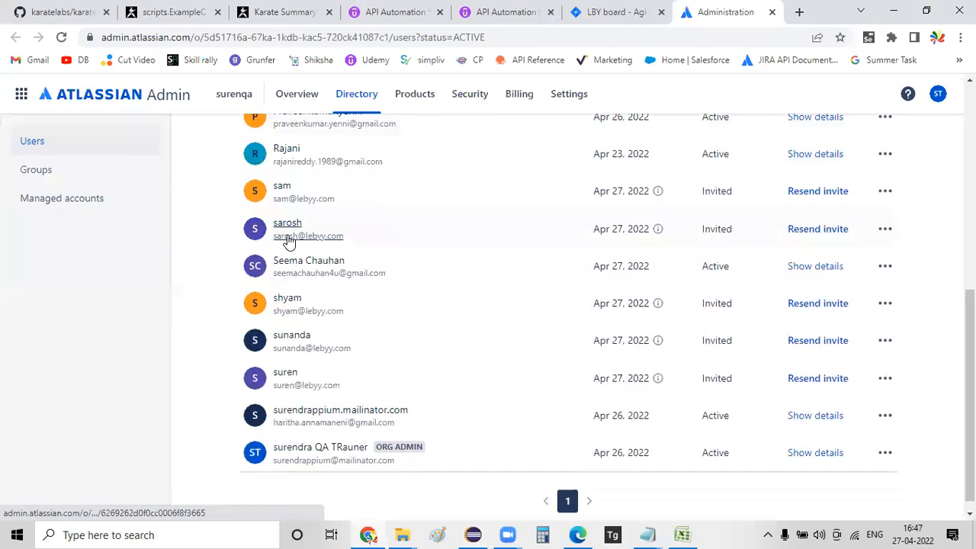
pyautogui.moveTo(314, 335)
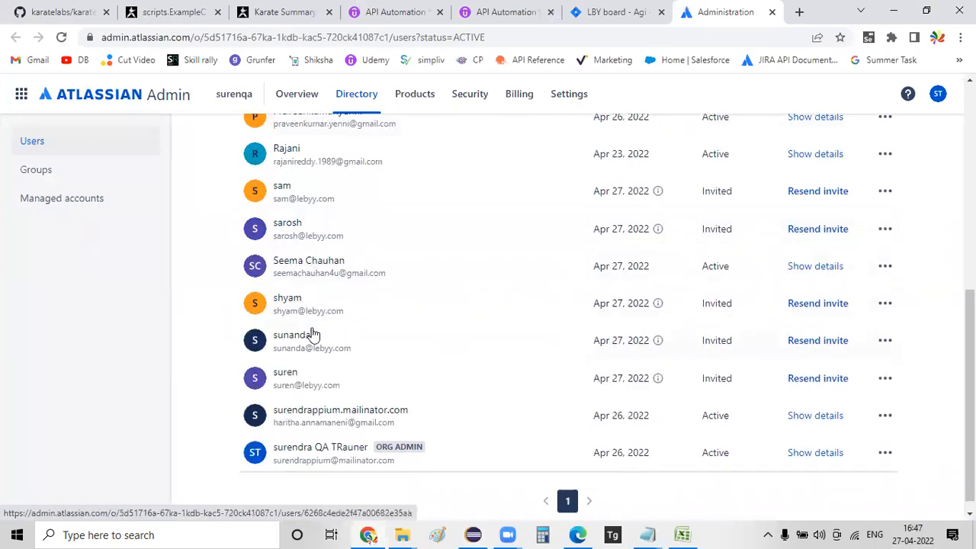
pyautogui.scroll(3)
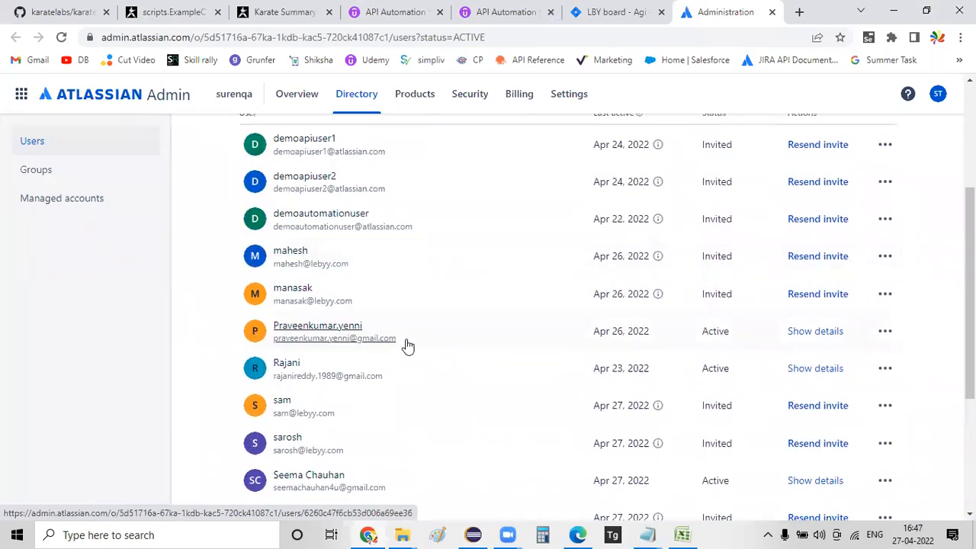
pyautogui.scroll(-3)
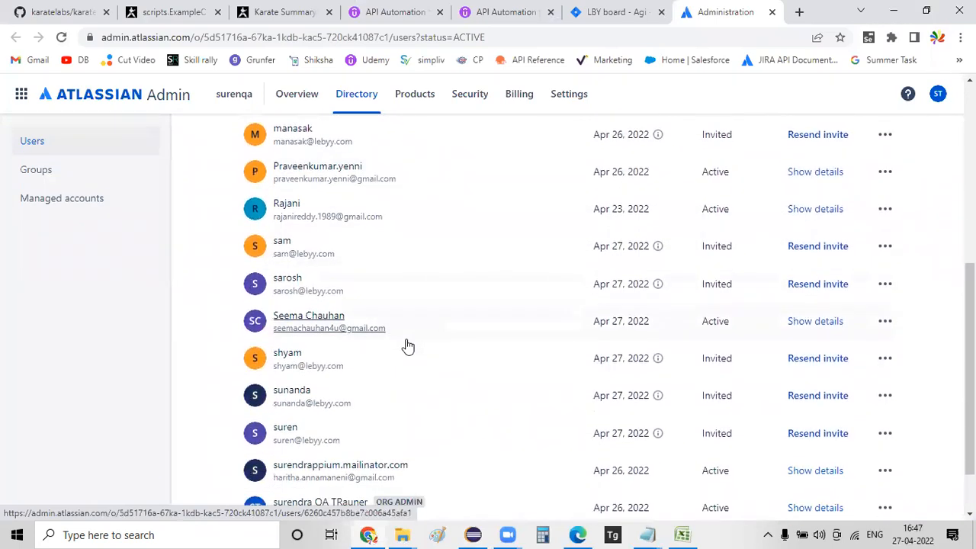
pyautogui.scroll(-3)
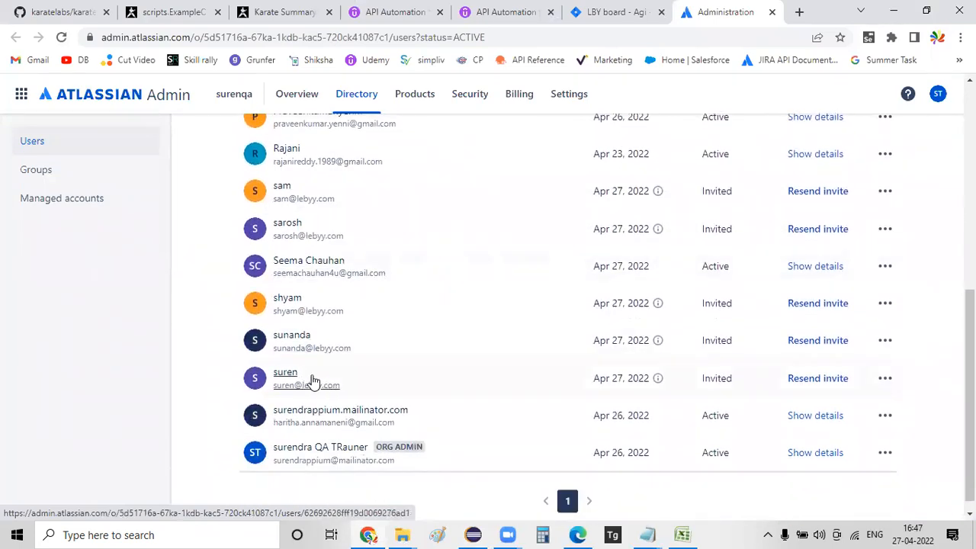